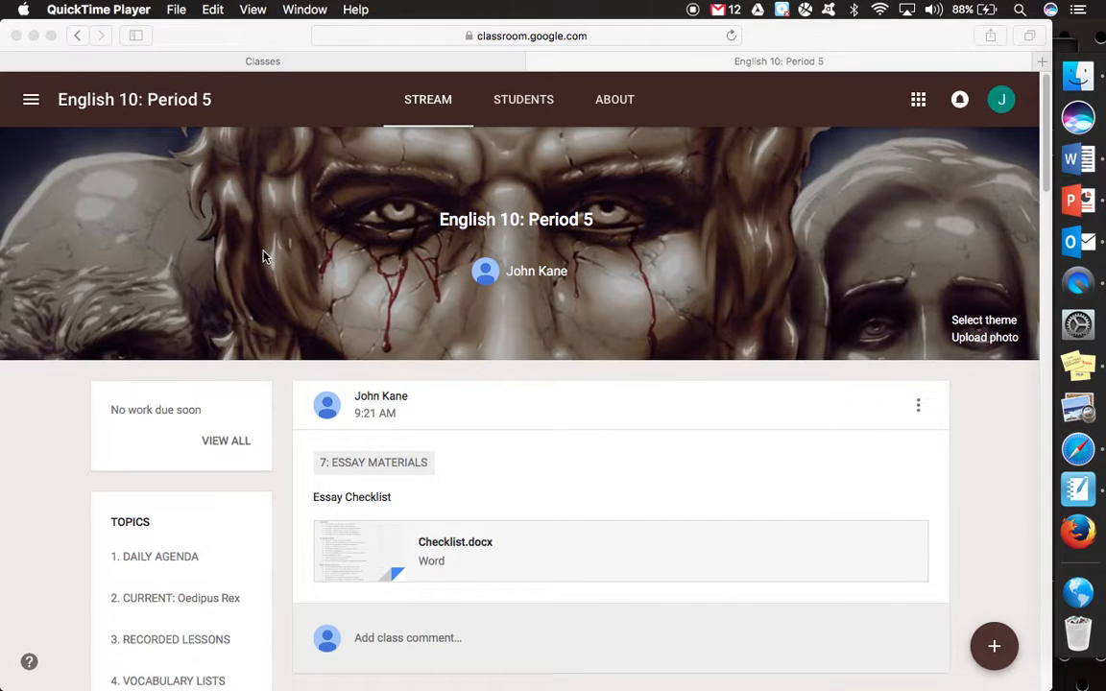
# - Return to the class overview and enter the English 10: Period 5 class in Google Classroom
pyautogui.scroll(-3)
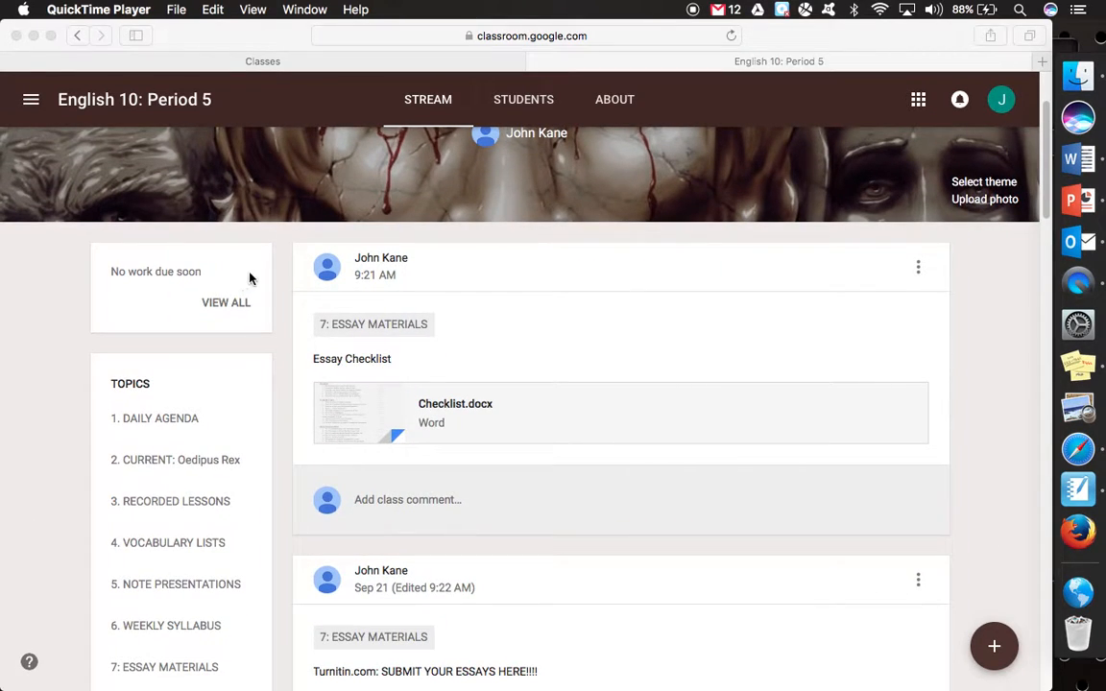
pyautogui.moveTo(273, 277)
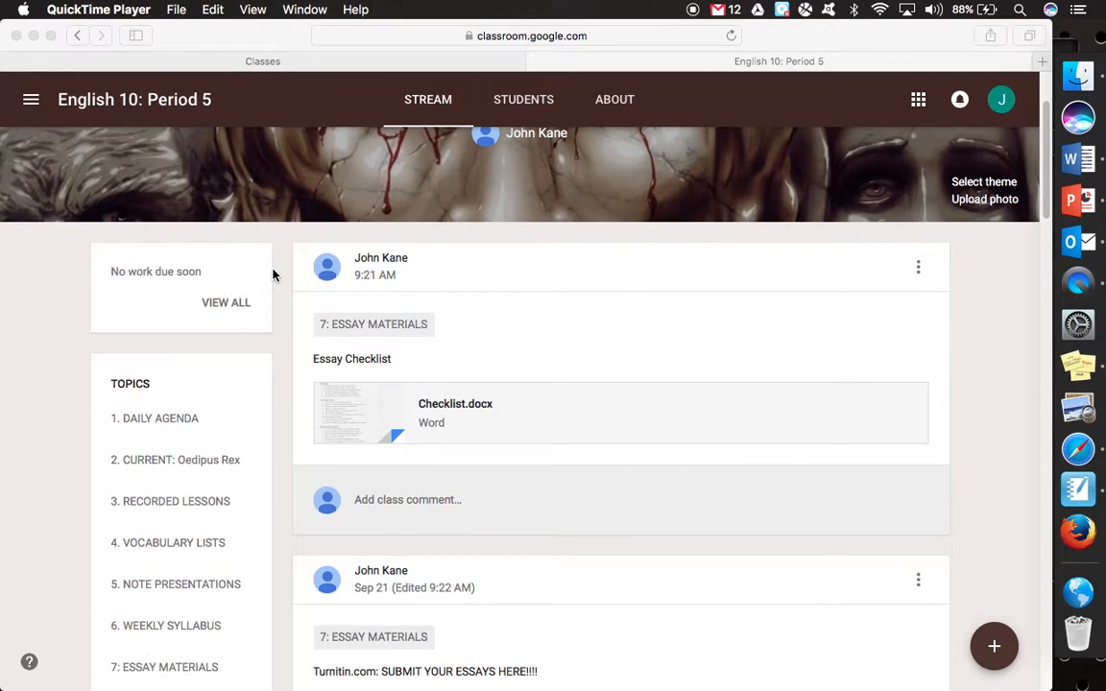
pyautogui.scroll(3)
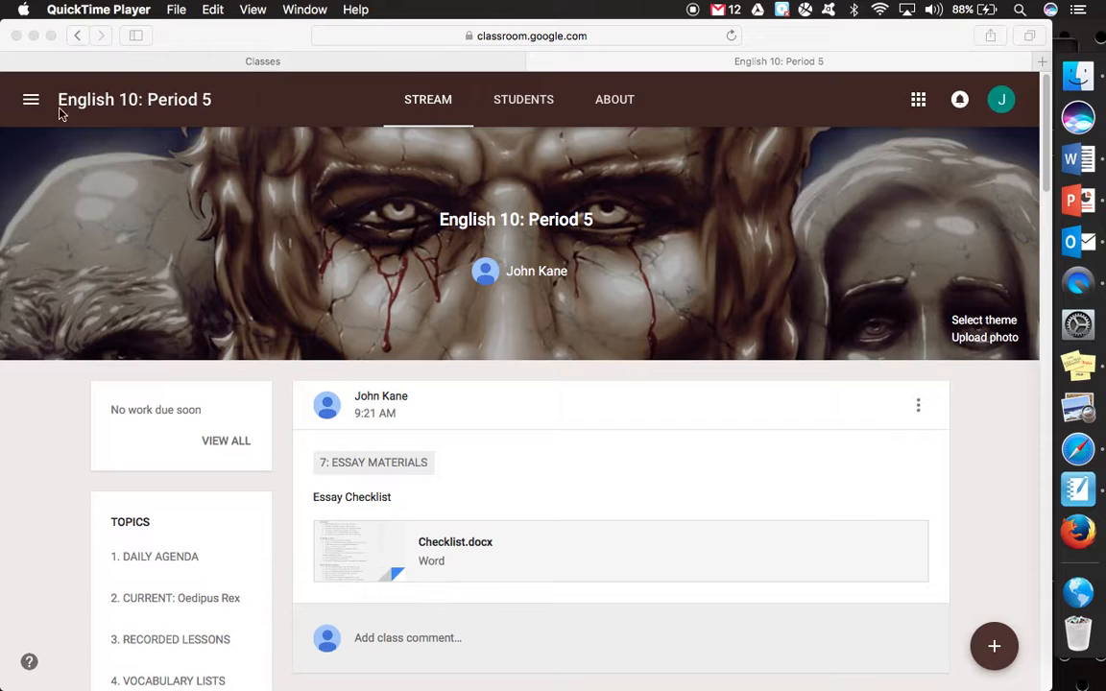
pyautogui.click(30, 100)
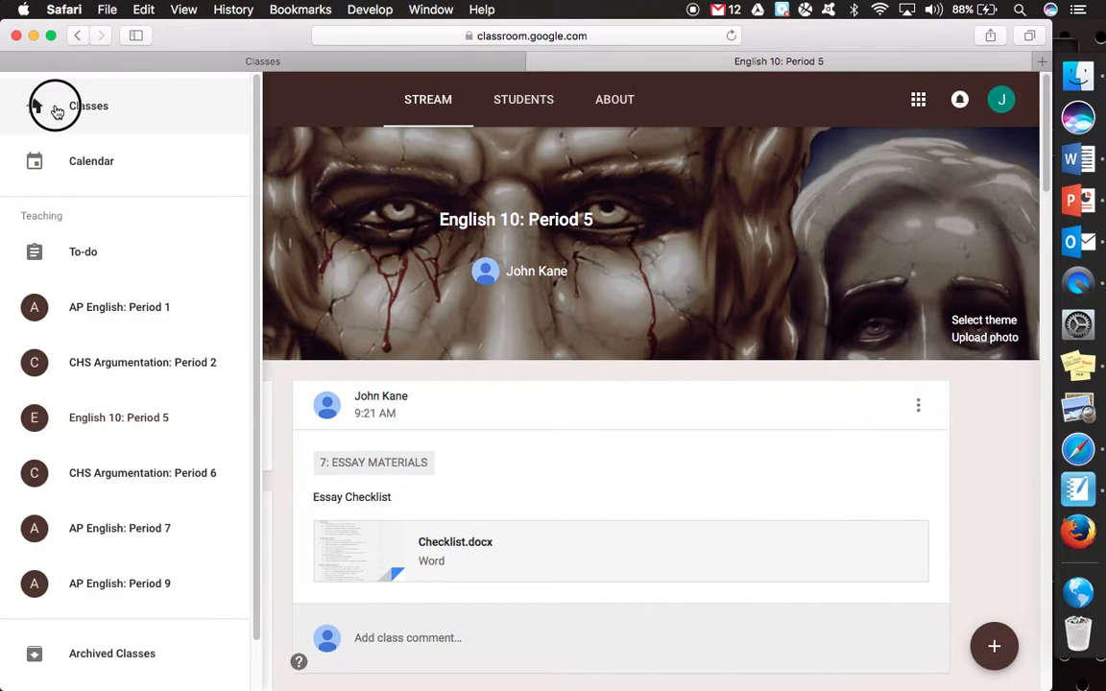
pyautogui.click(53, 106)
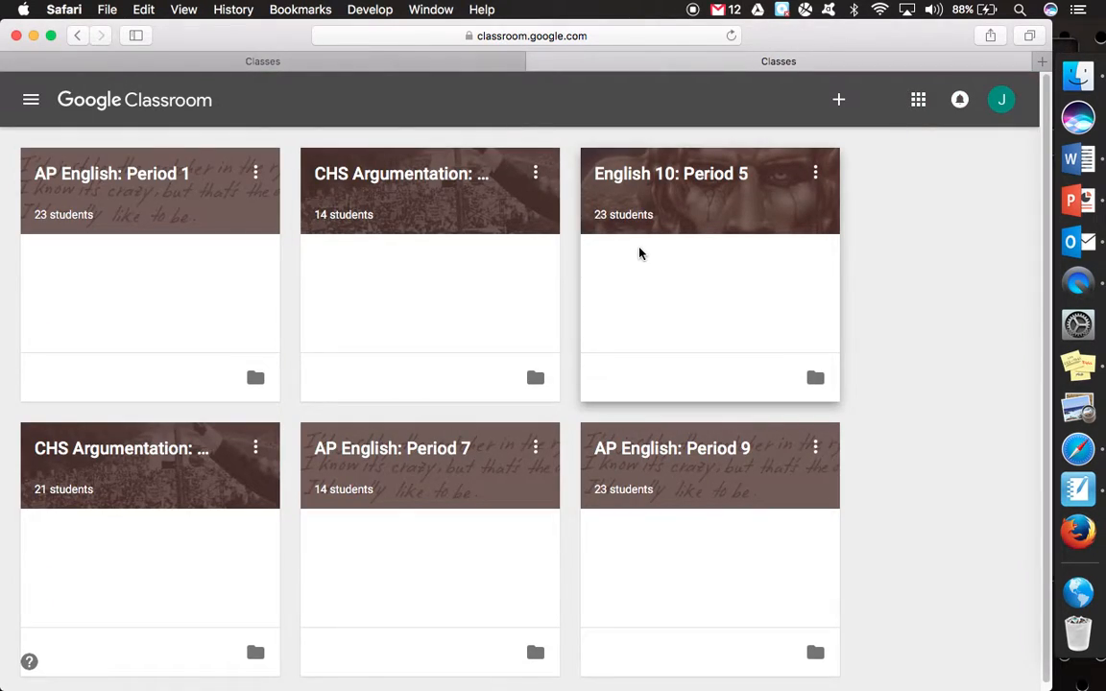
pyautogui.moveTo(665, 228)
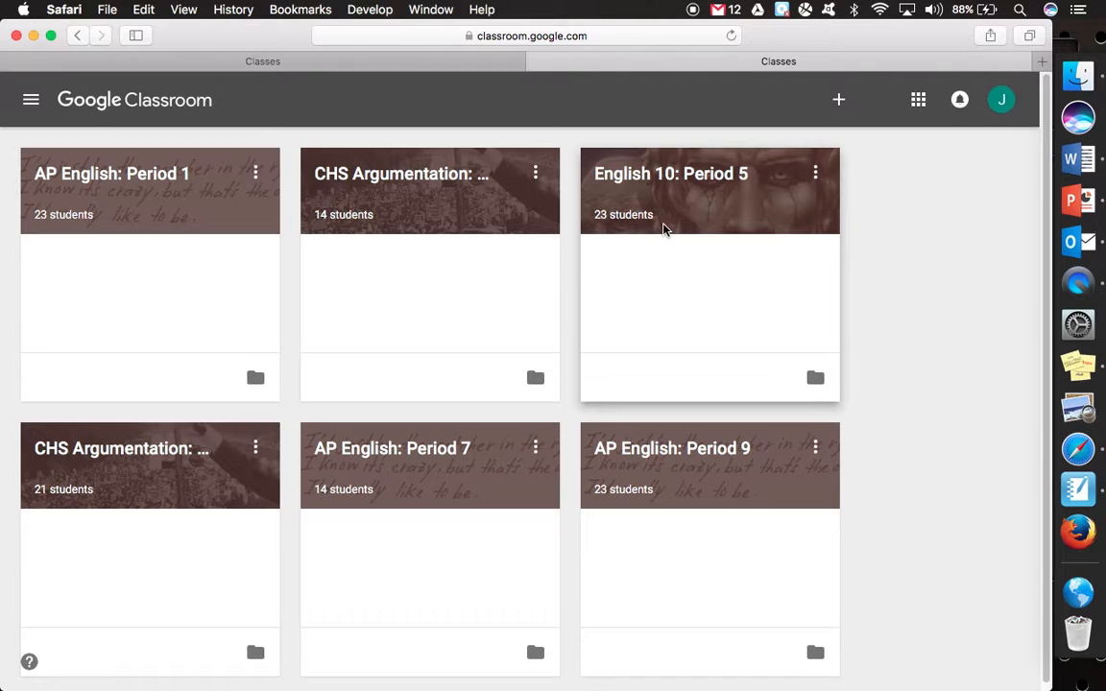
pyautogui.moveTo(645, 173)
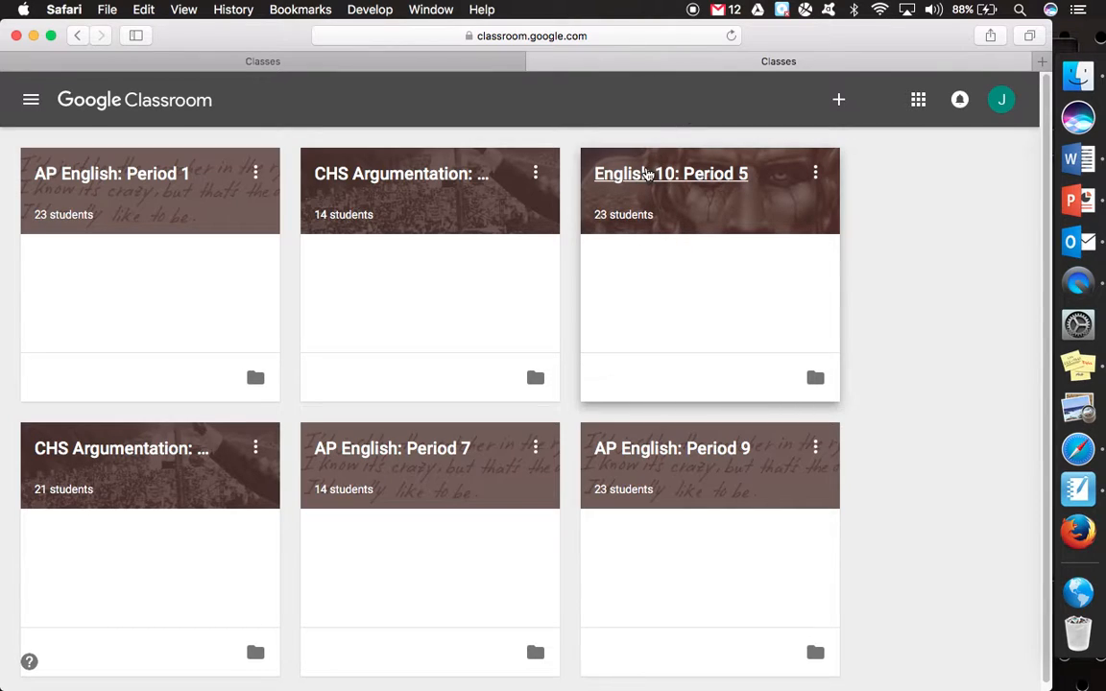
pyautogui.click(670, 173)
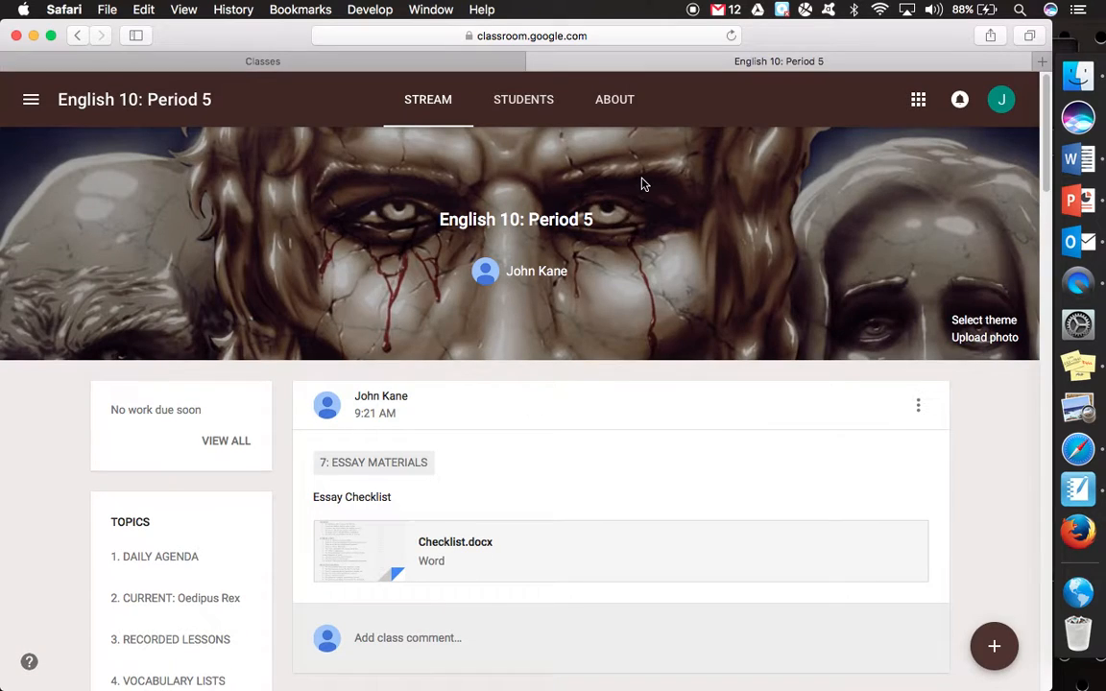
pyautogui.scroll(-3)
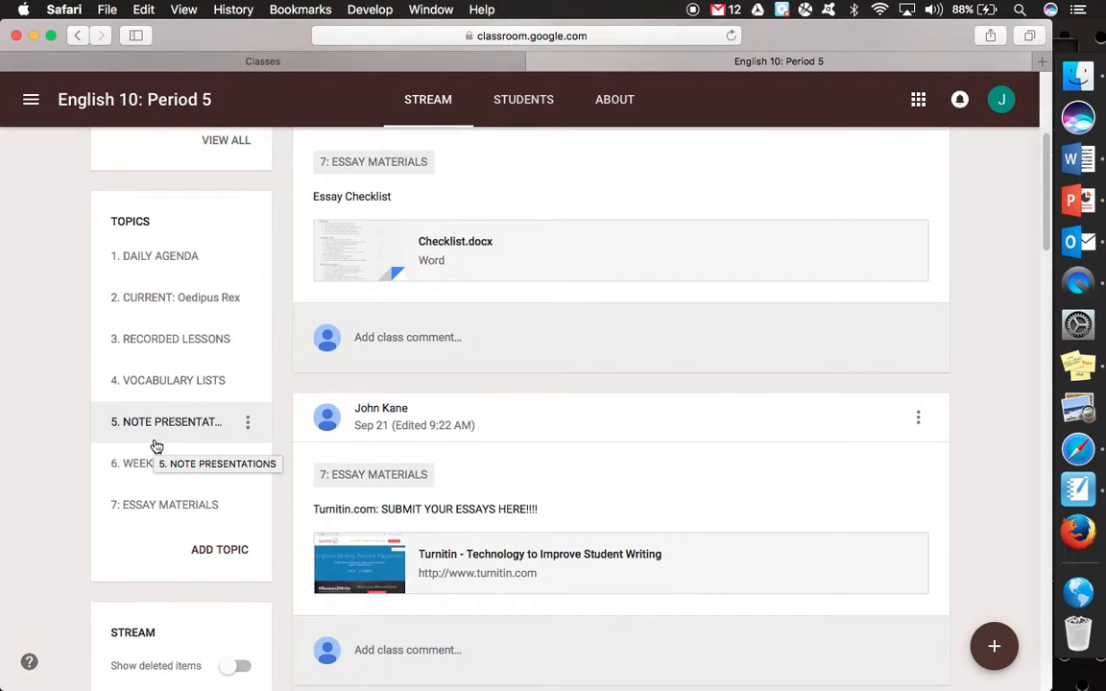
pyautogui.moveTo(144, 517)
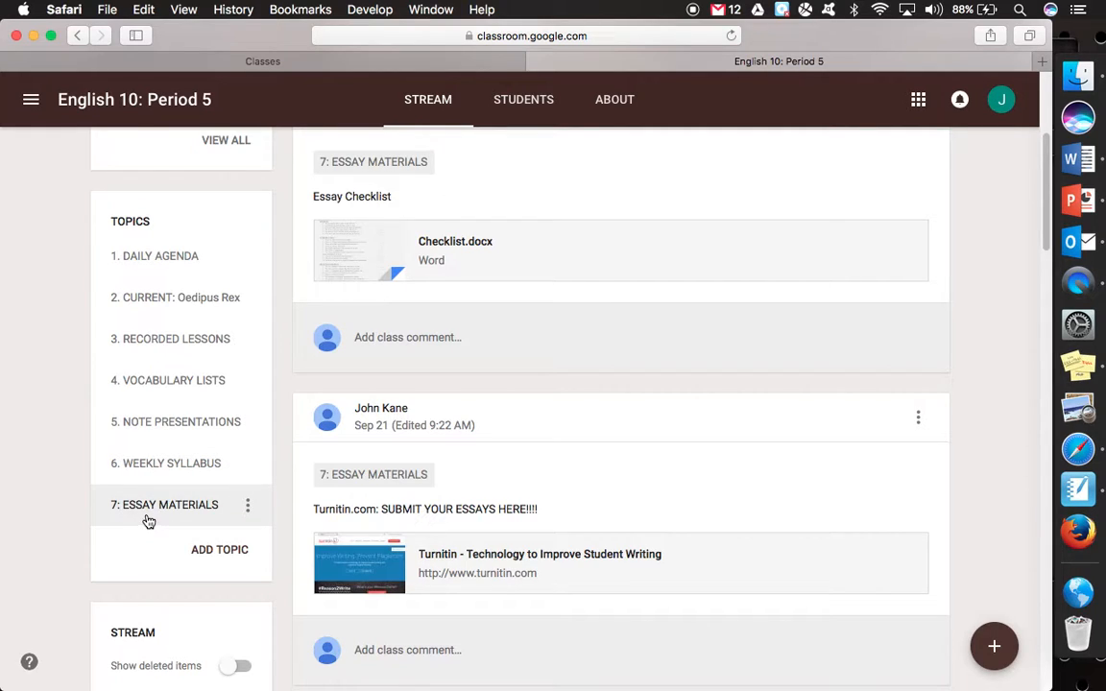
pyautogui.moveTo(135, 516)
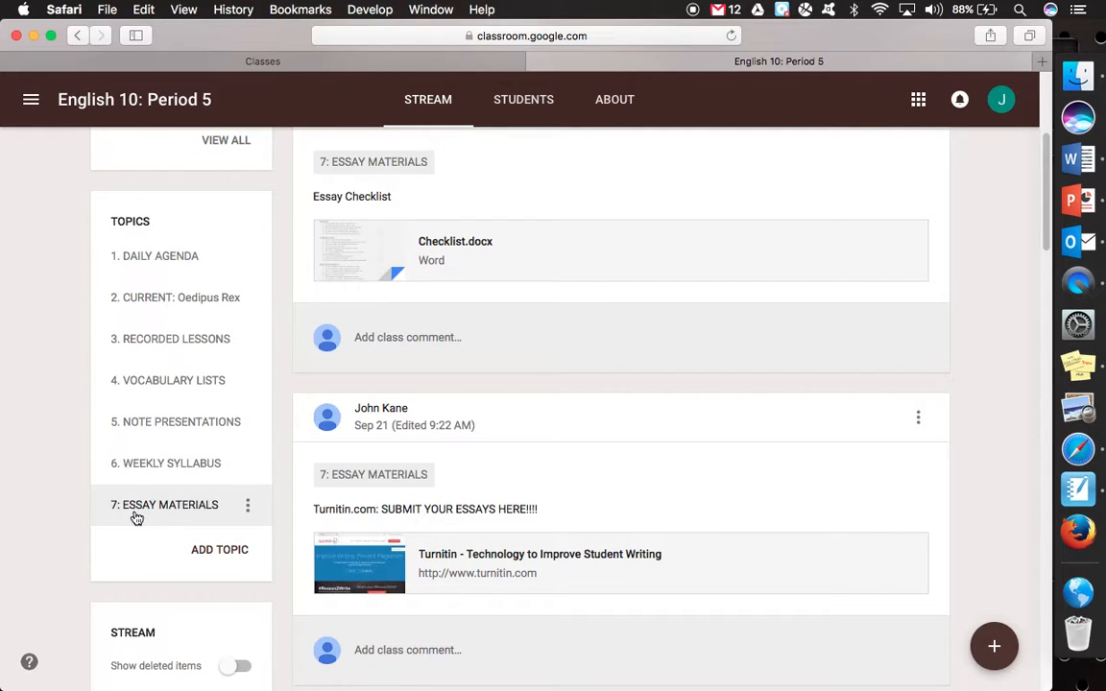
# - Filter the stream to the 7: ESSAY MATERIALS topic and reach the Turnitin submission post
pyautogui.click(169, 504)
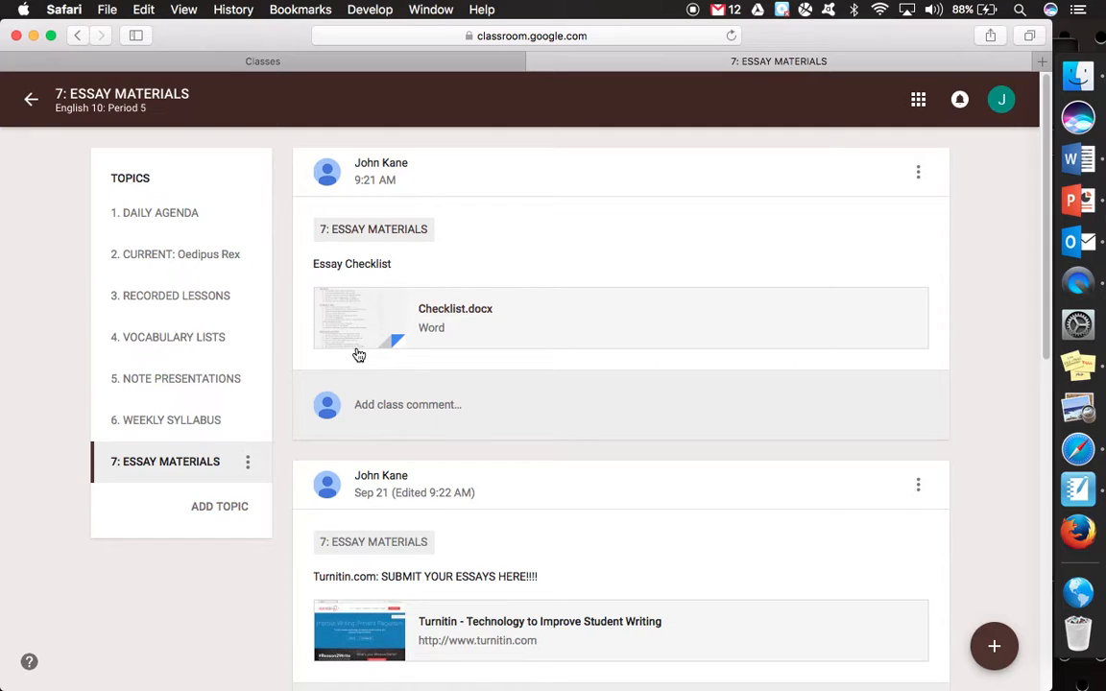
pyautogui.moveTo(541, 463)
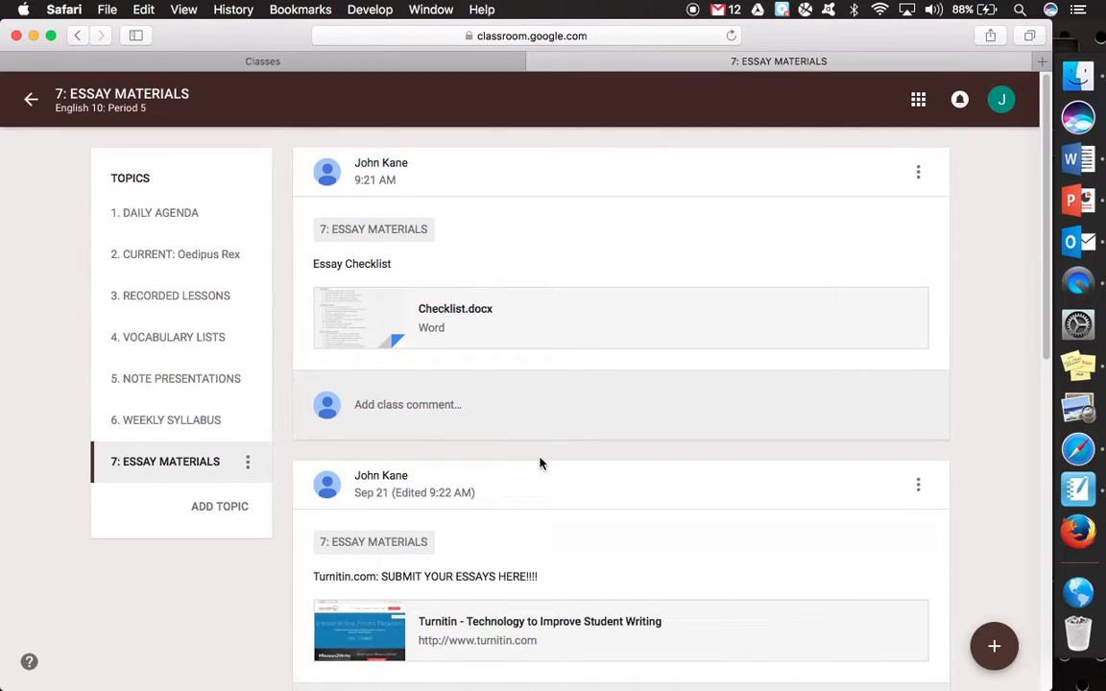
pyautogui.scroll(-3)
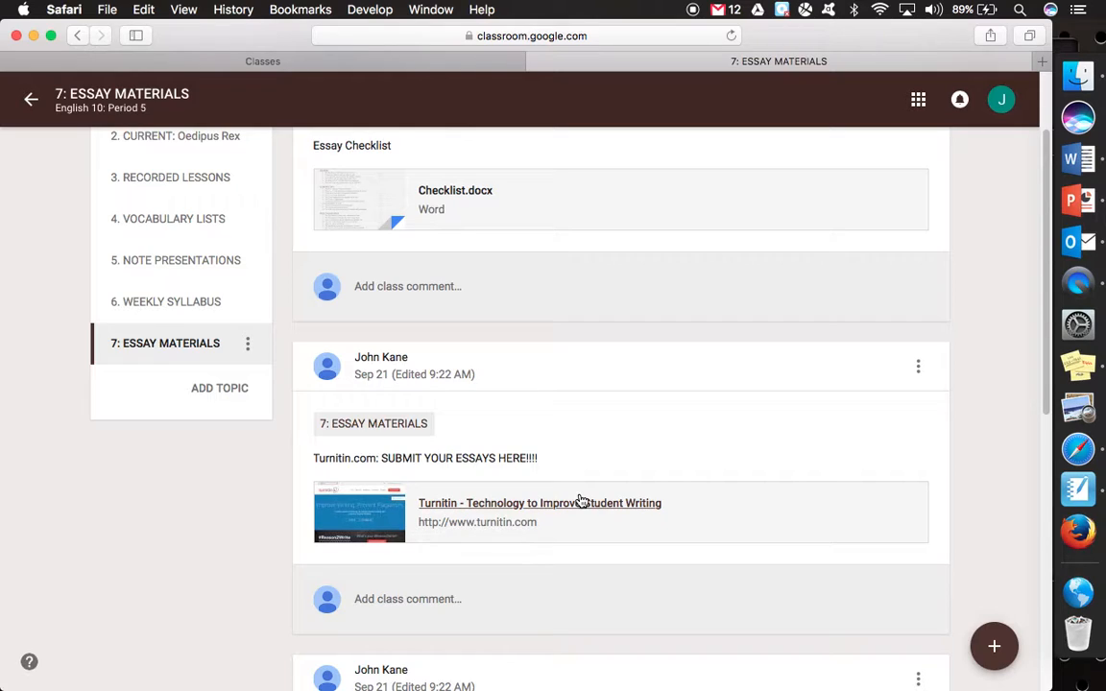
pyautogui.moveTo(575, 515)
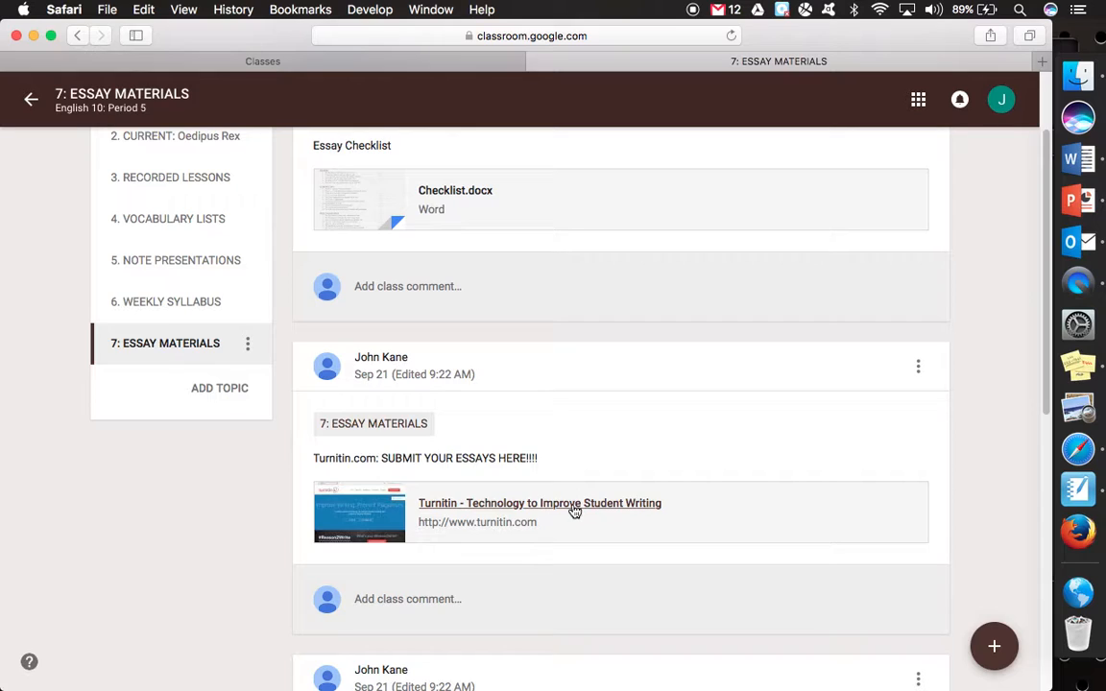
pyautogui.moveTo(492, 485)
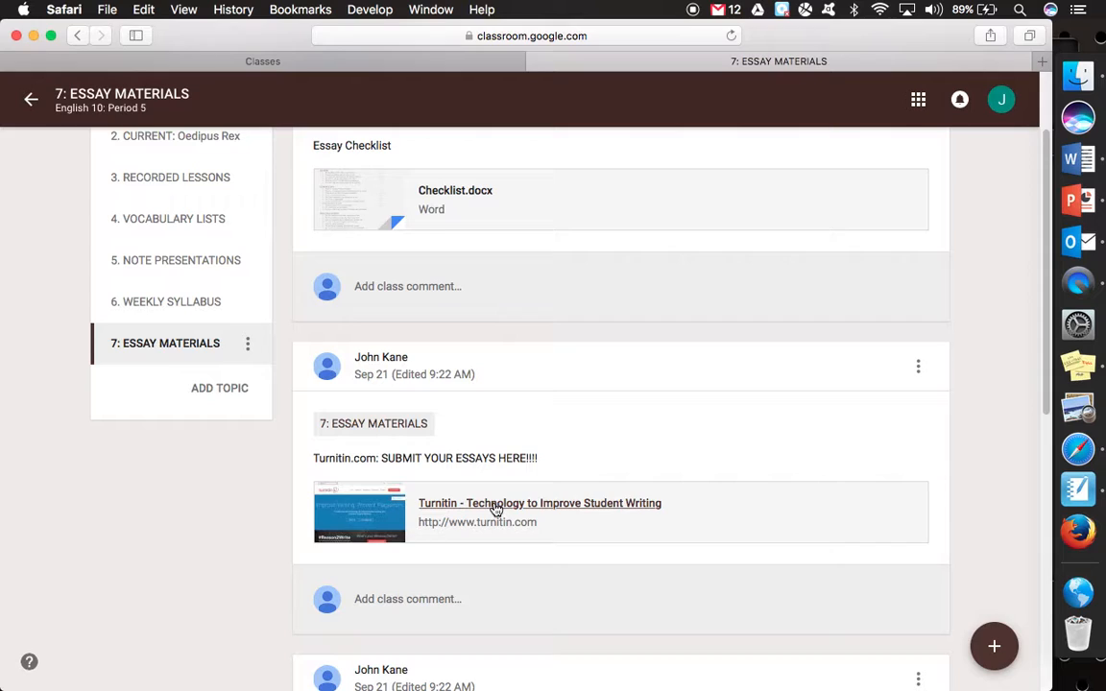
# - Follow the post's Turnitin link card to turnitin.com in a new tab
pyautogui.click(539, 504)
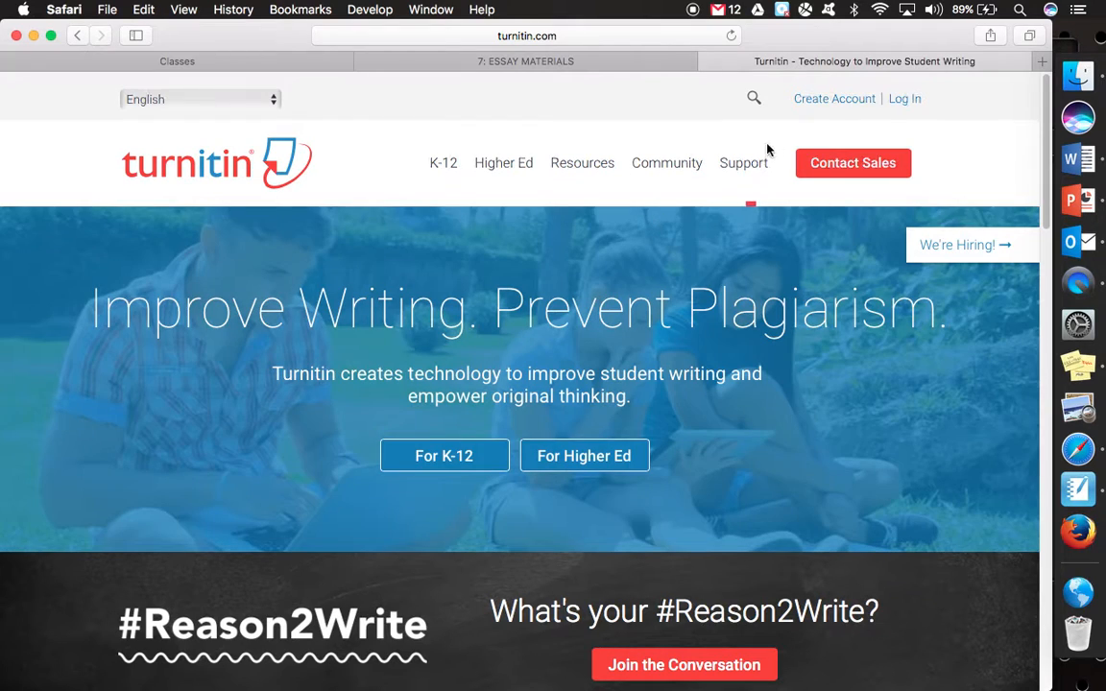
pyautogui.moveTo(839, 114)
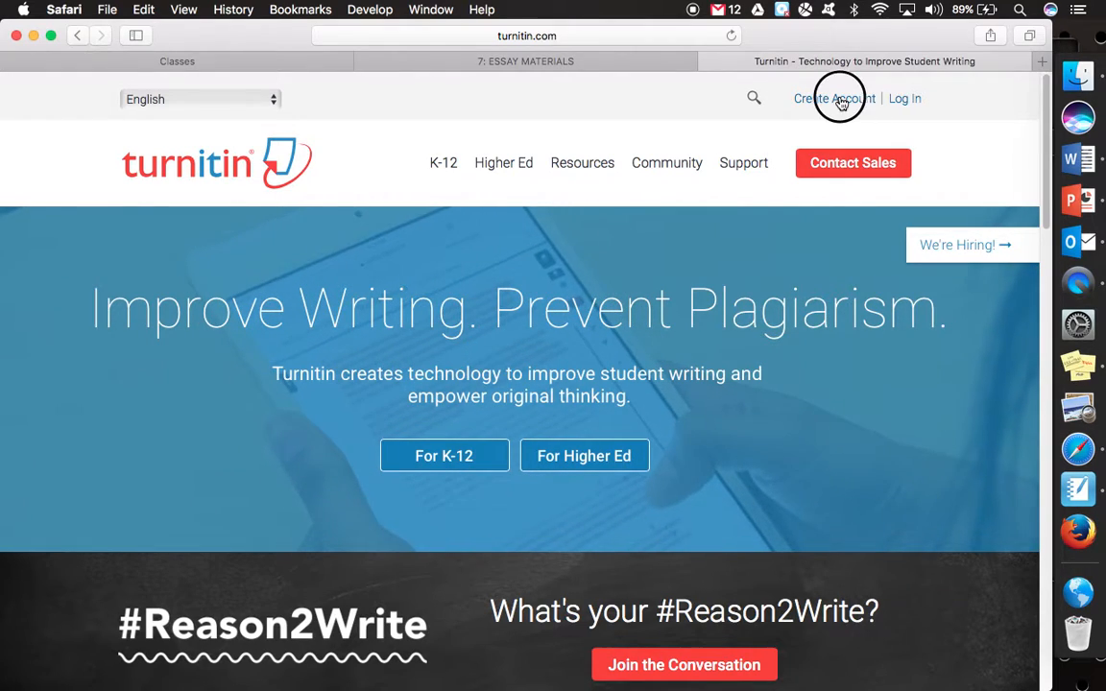
# - Reach Turnitin's Create a User Profile page with its student, instructor and TA account options
pyautogui.click(841, 96)
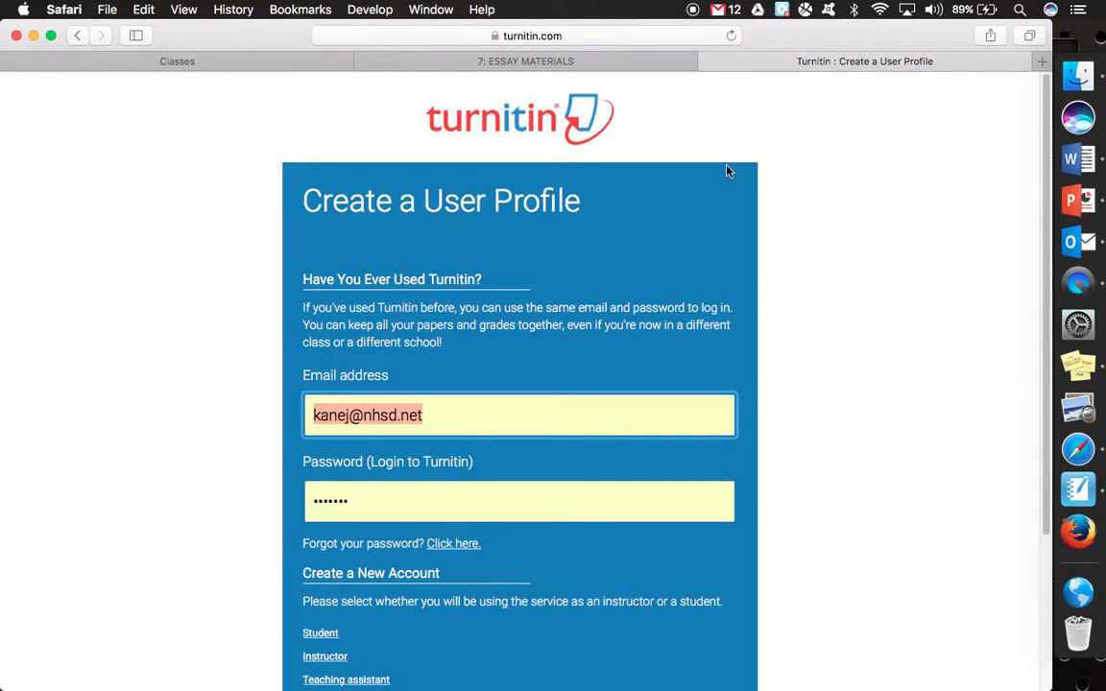
pyautogui.moveTo(457, 242)
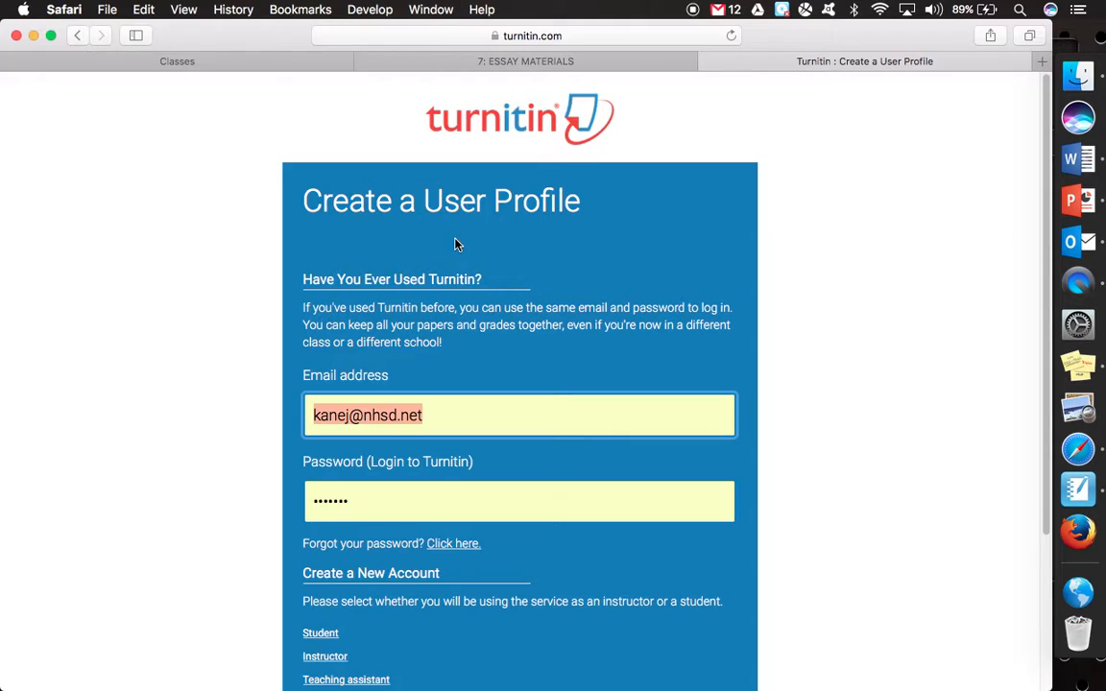
pyautogui.scroll(-3)
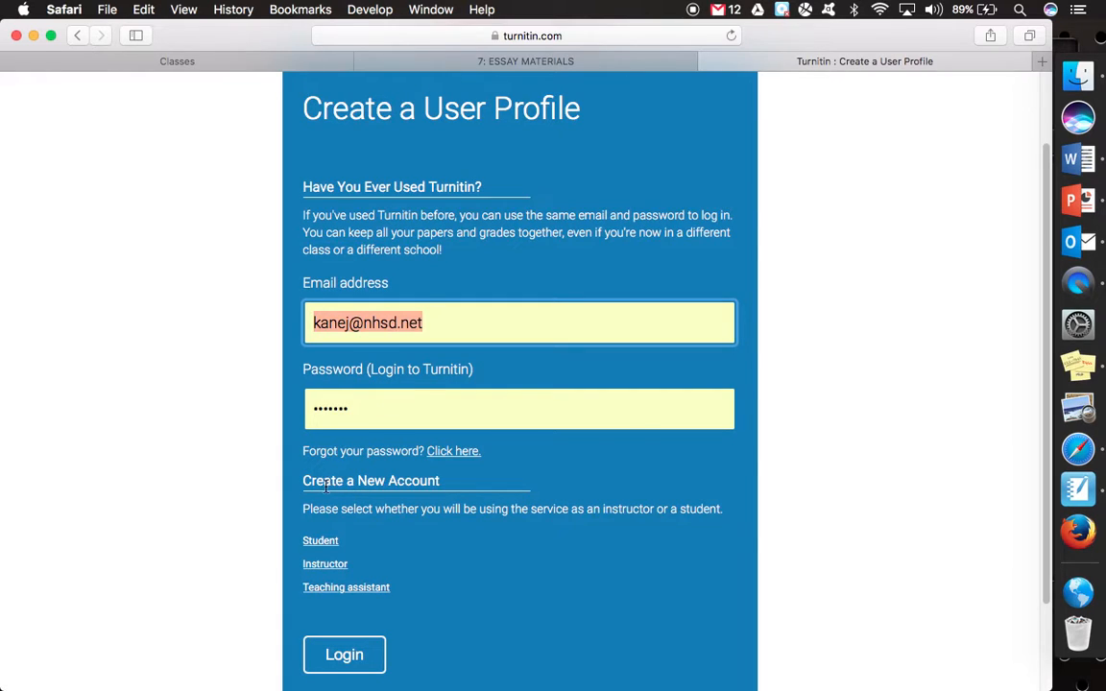
pyautogui.scroll(-3)
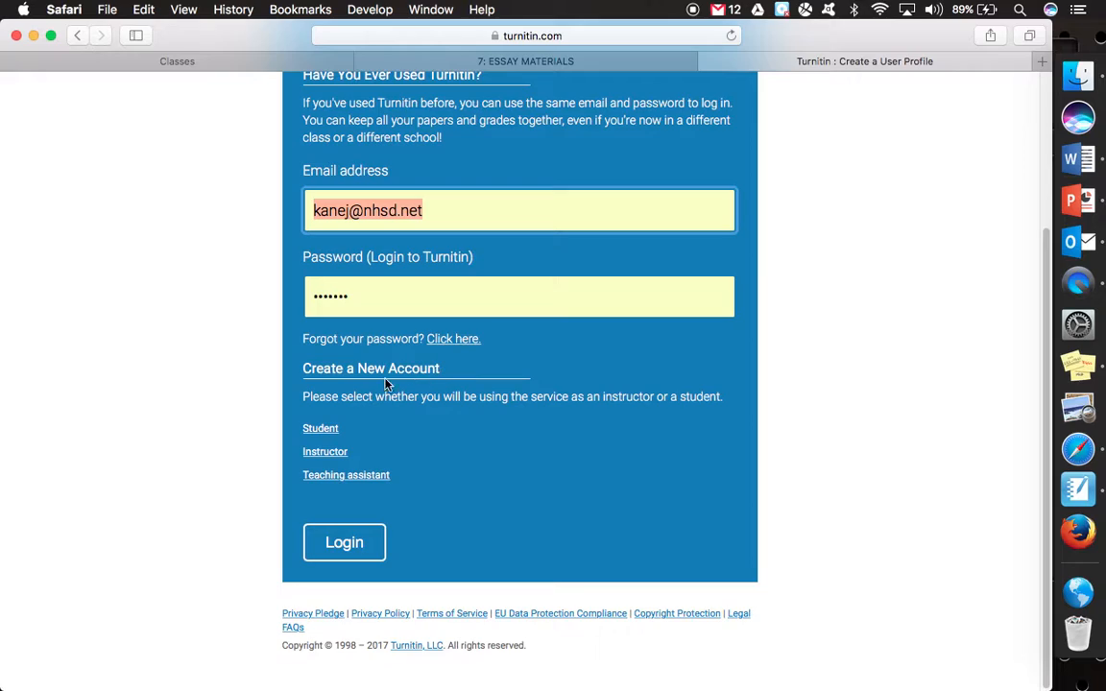
pyautogui.moveTo(323, 453)
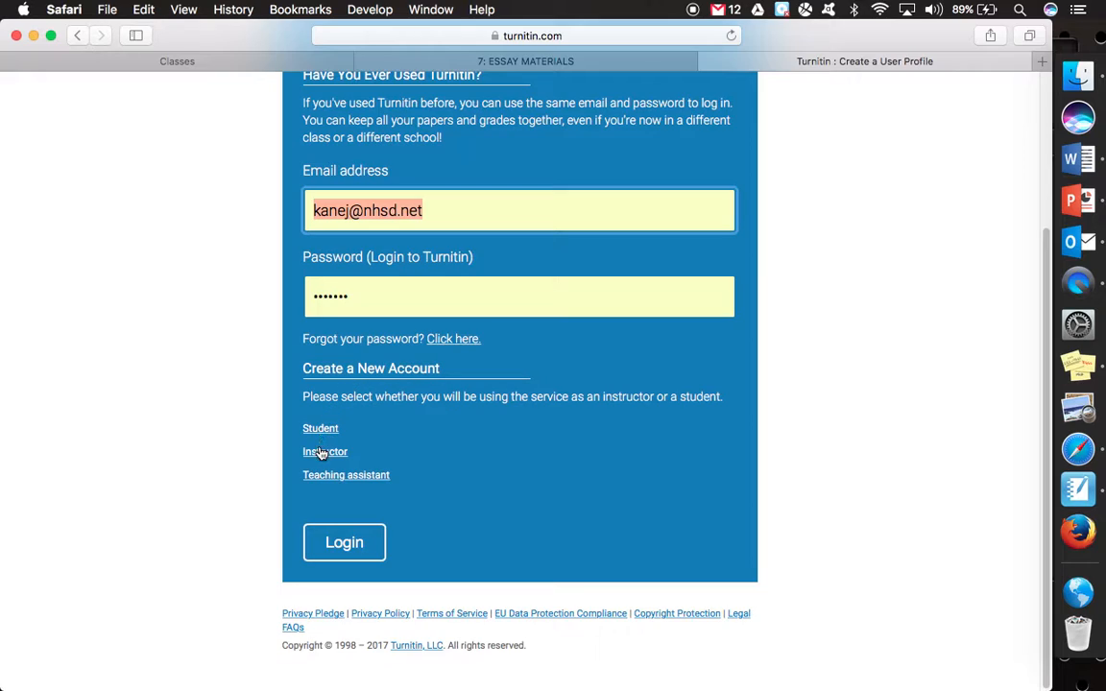
pyautogui.moveTo(323, 434)
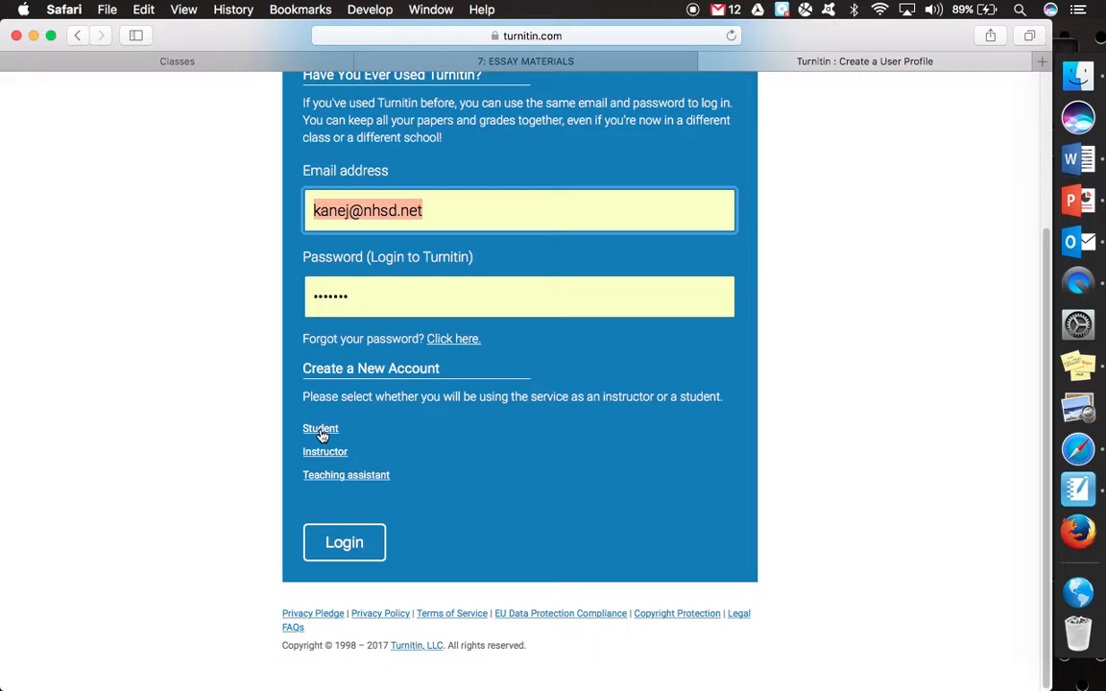
pyautogui.click(320, 430)
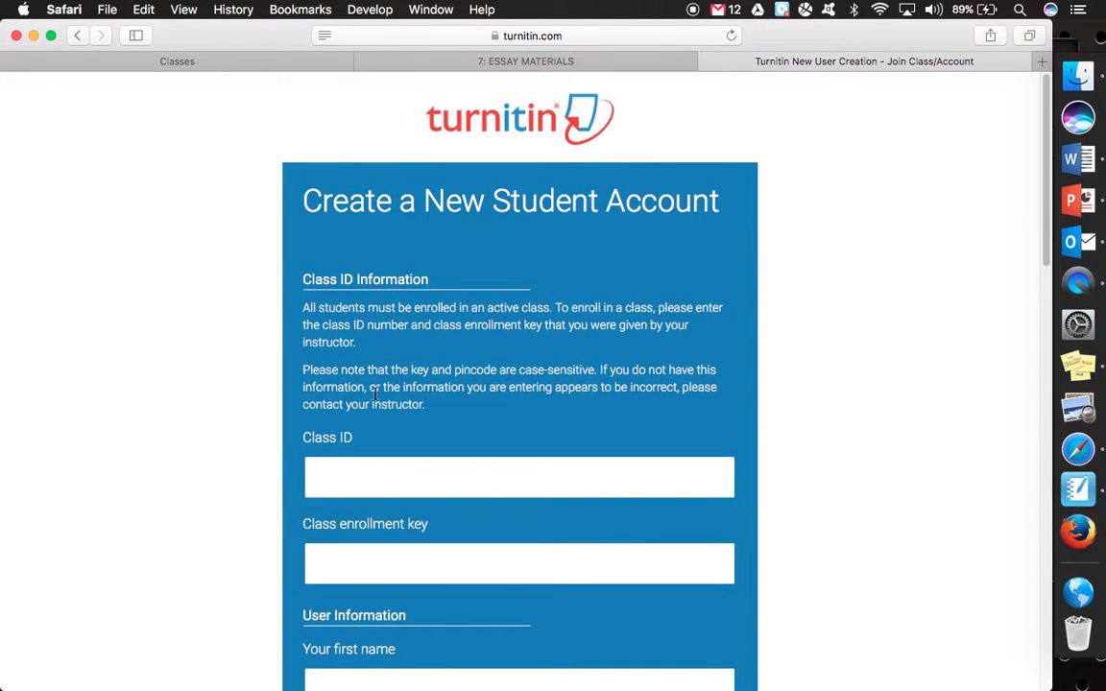
pyautogui.scroll(-3)
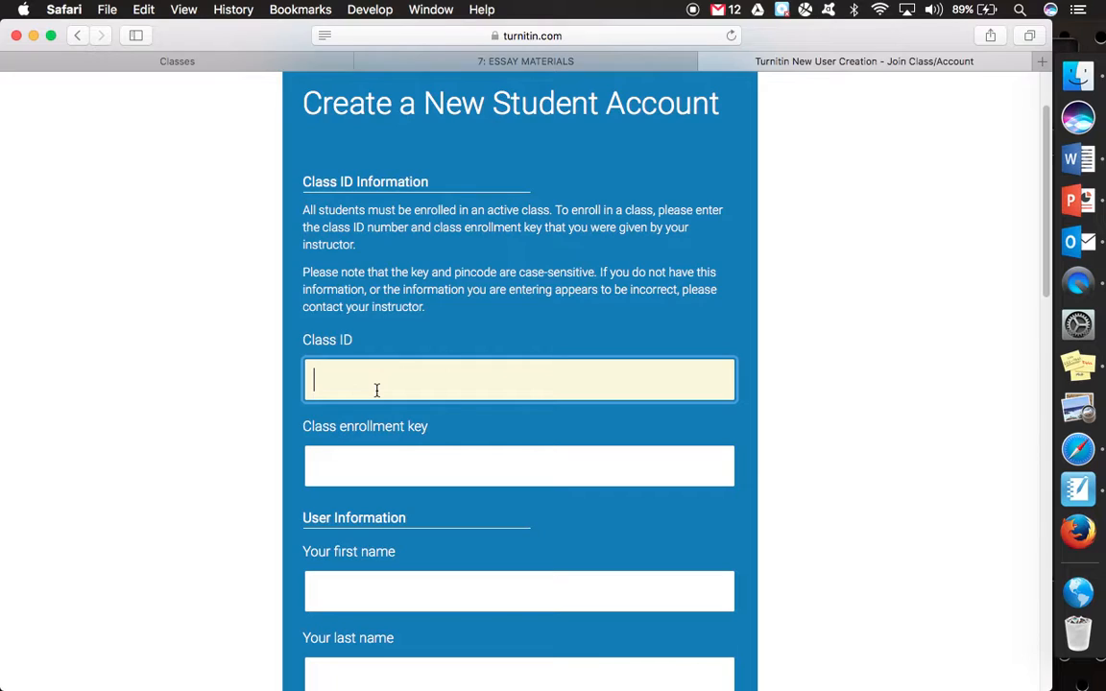
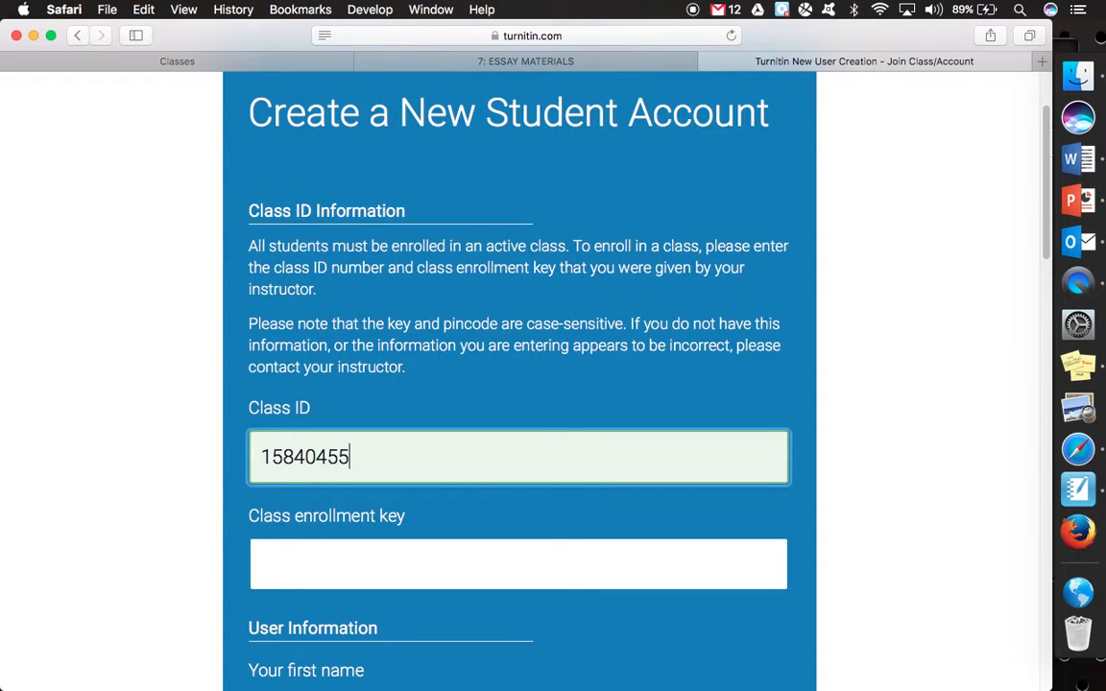
pyautogui.scroll(-3)
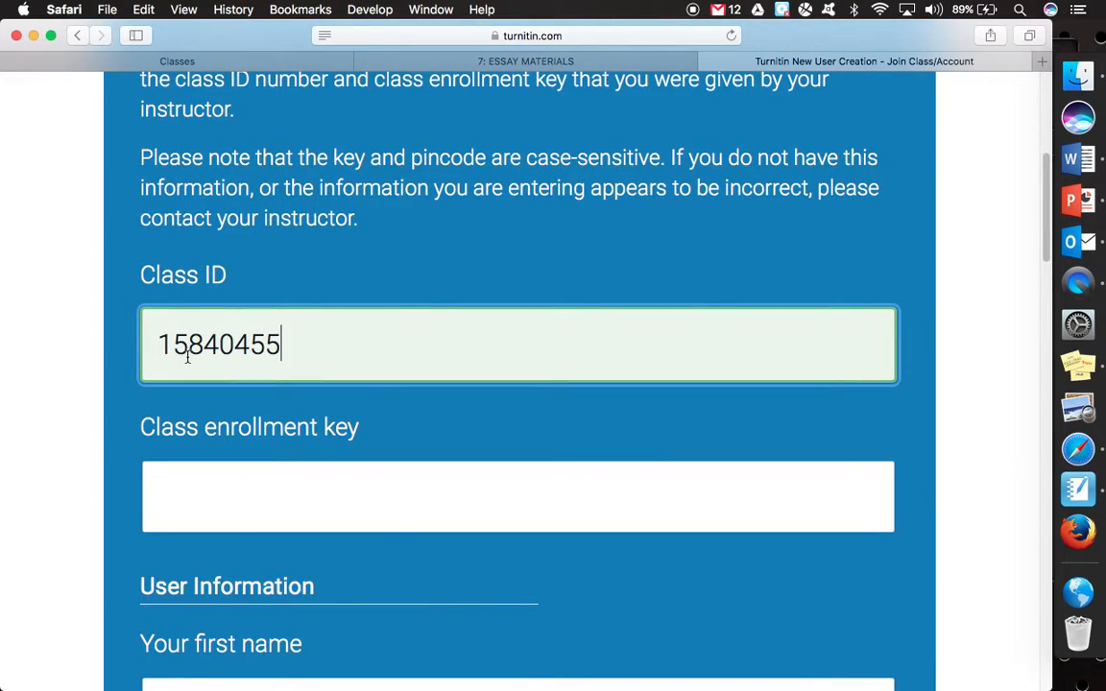
pyautogui.moveTo(251, 346)
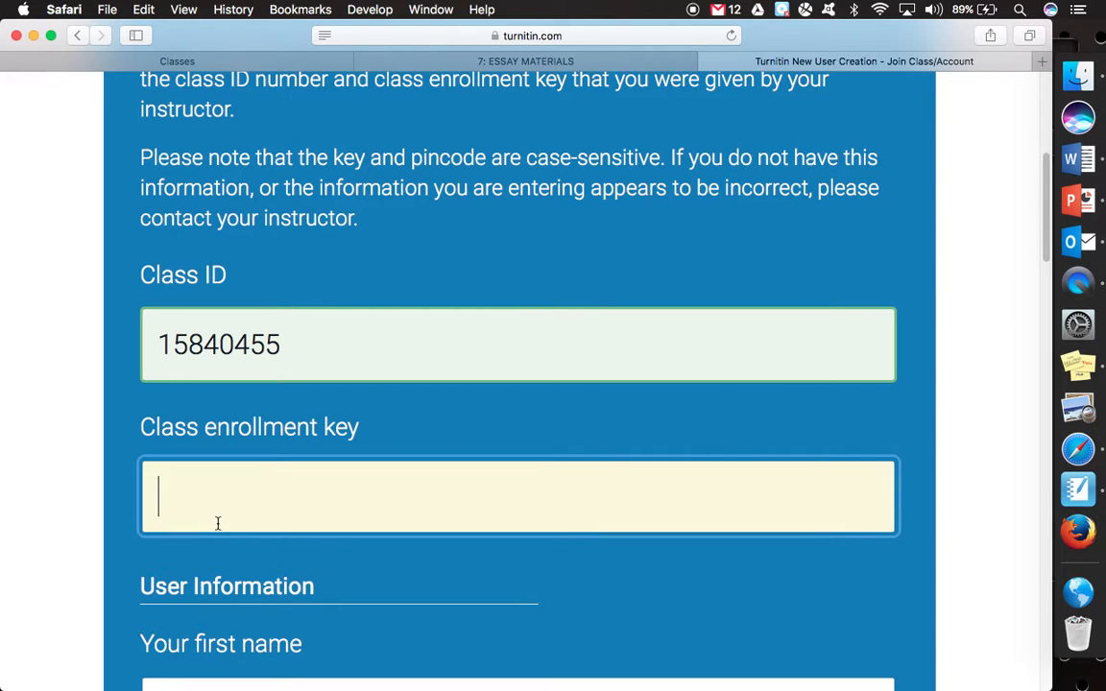
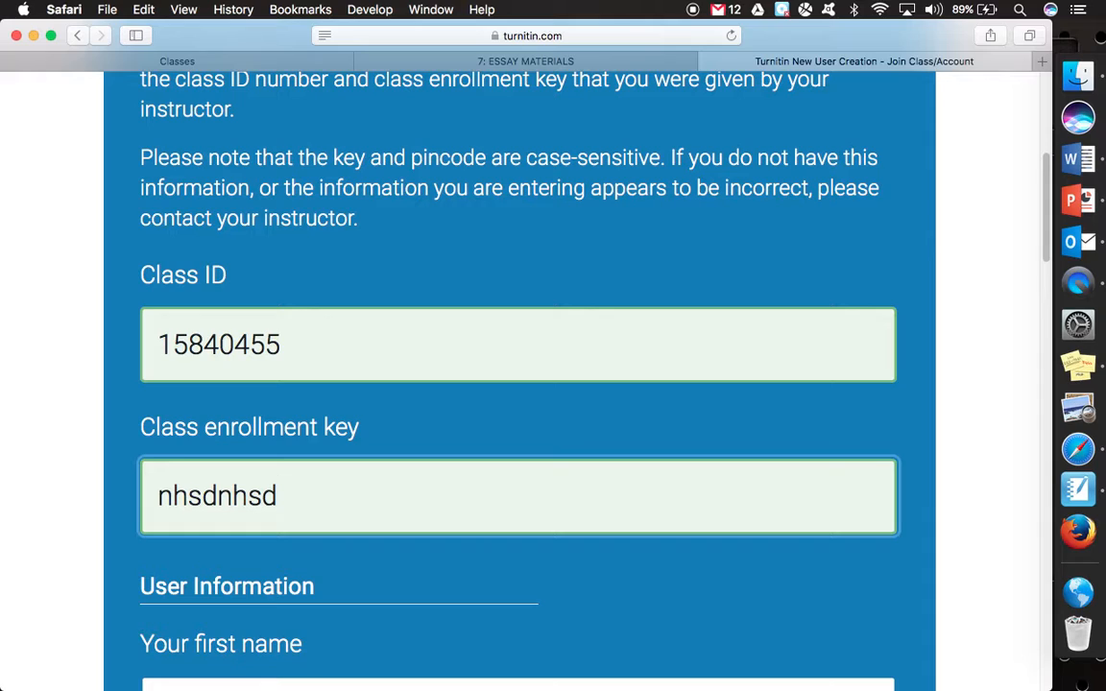
# - Enter the student's first name John in the User Information fields
pyautogui.scroll(-3)
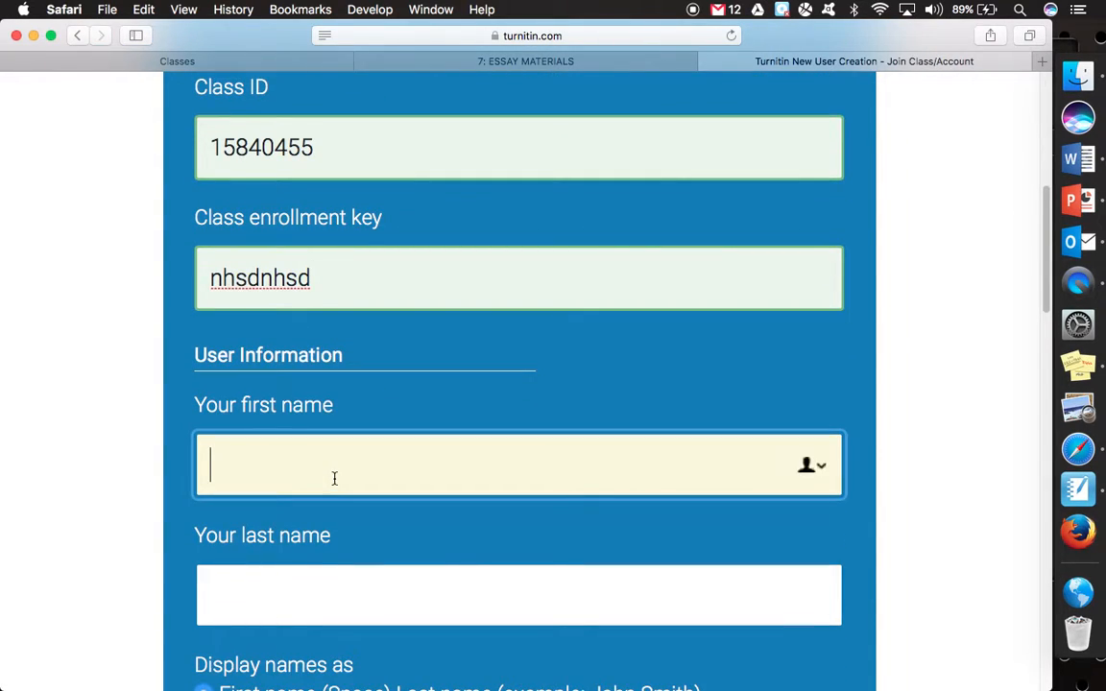
pyautogui.write('John')
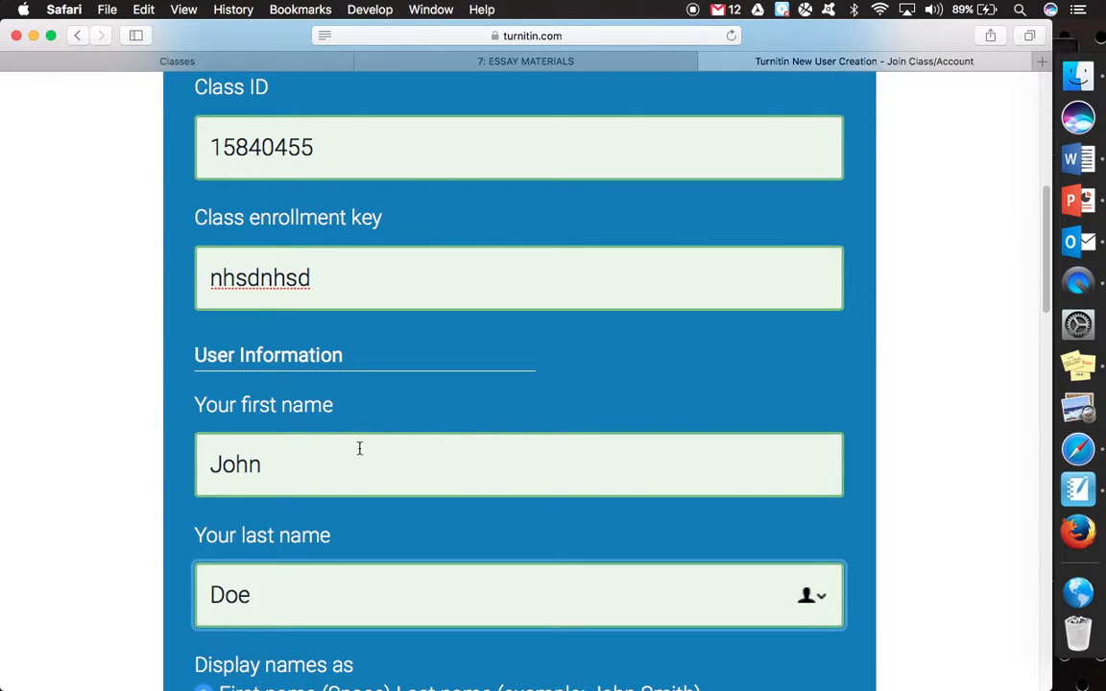
pyautogui.scroll(-3)
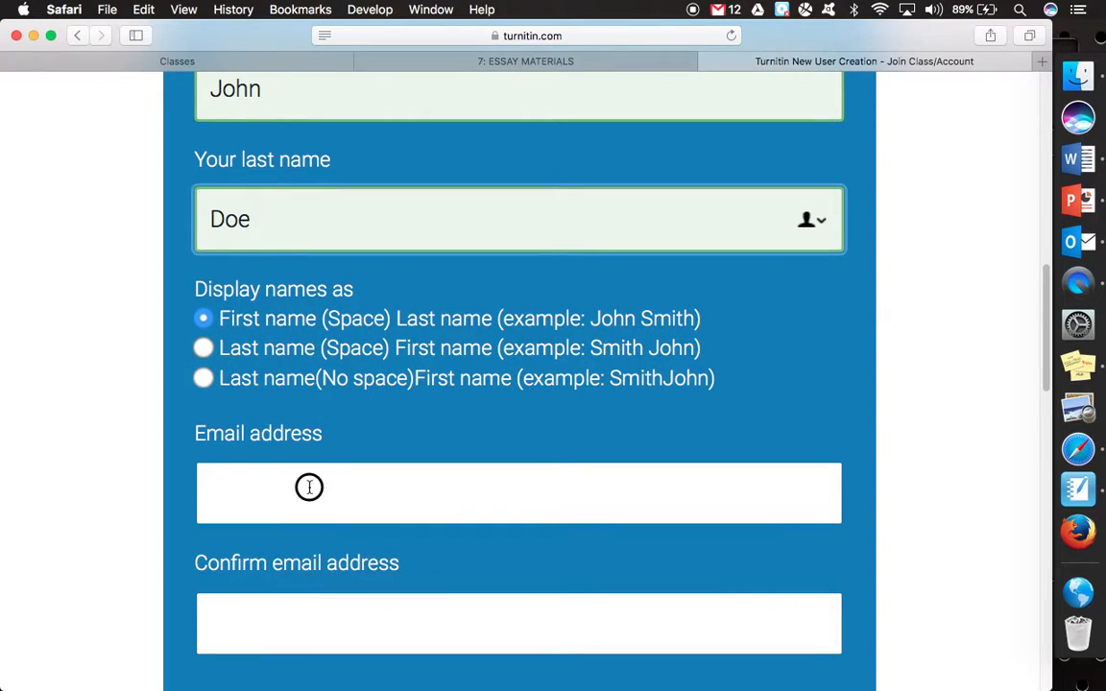
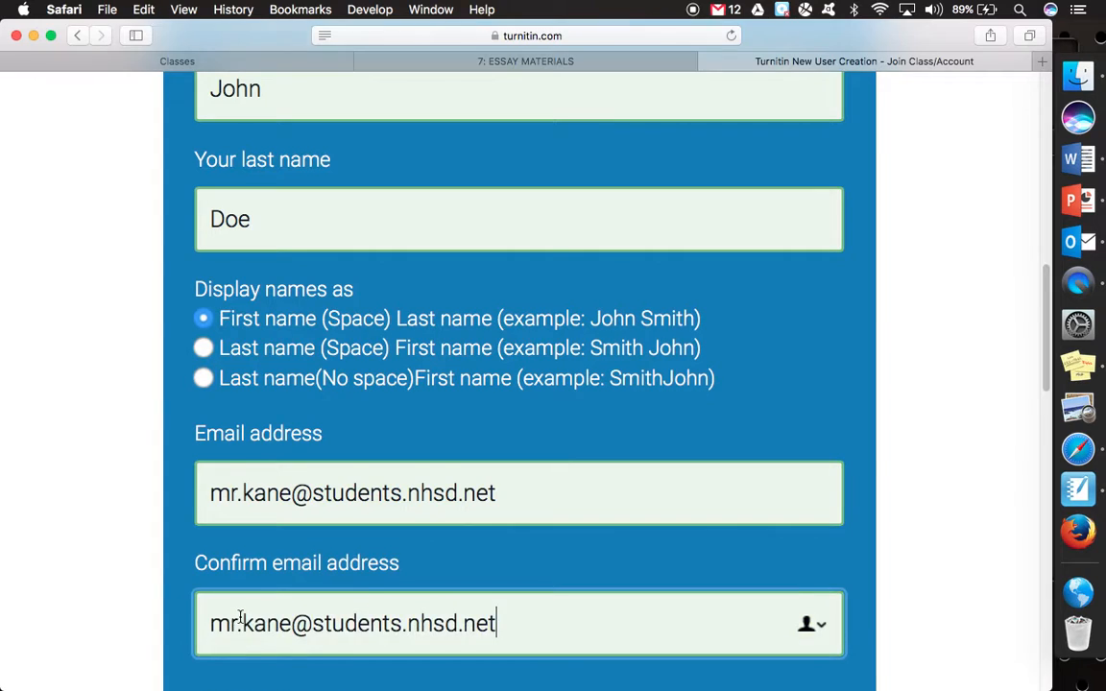
# - Fill in the secret question section of the student profile form
pyautogui.scroll(-3)
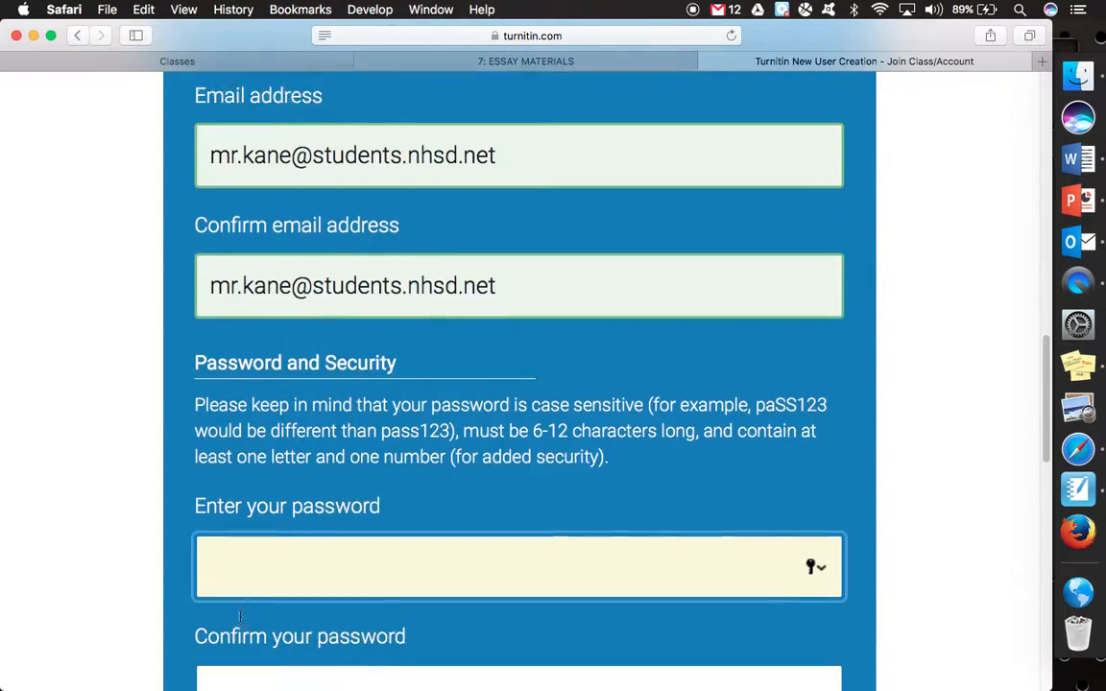
pyautogui.scroll(-3)
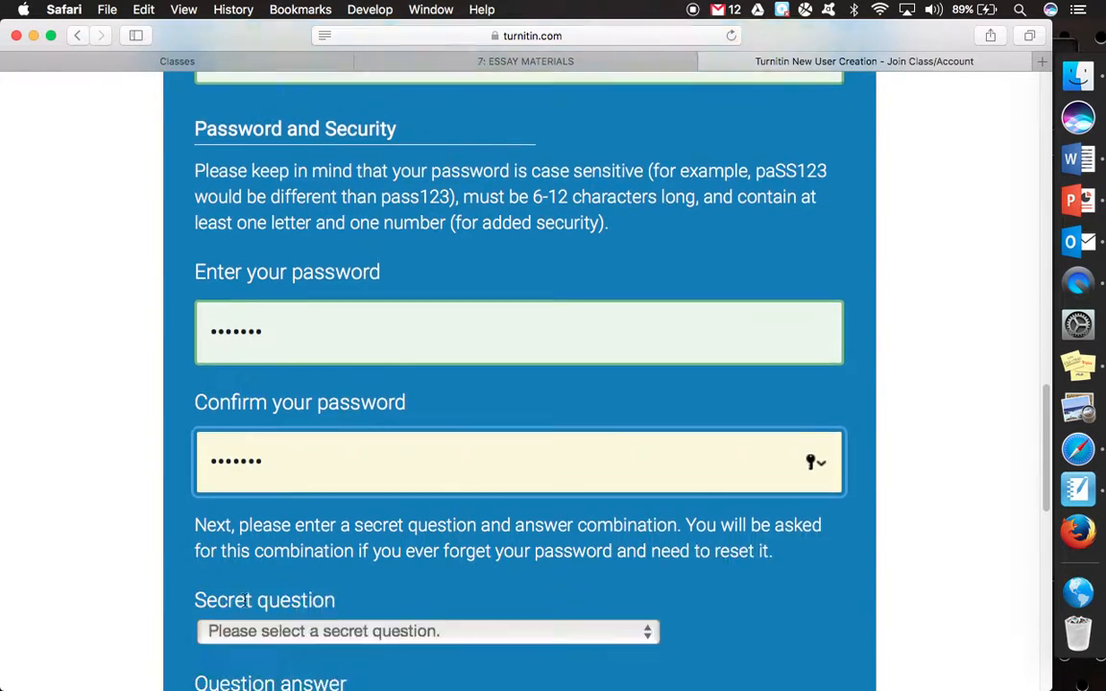
pyautogui.click(427, 630)
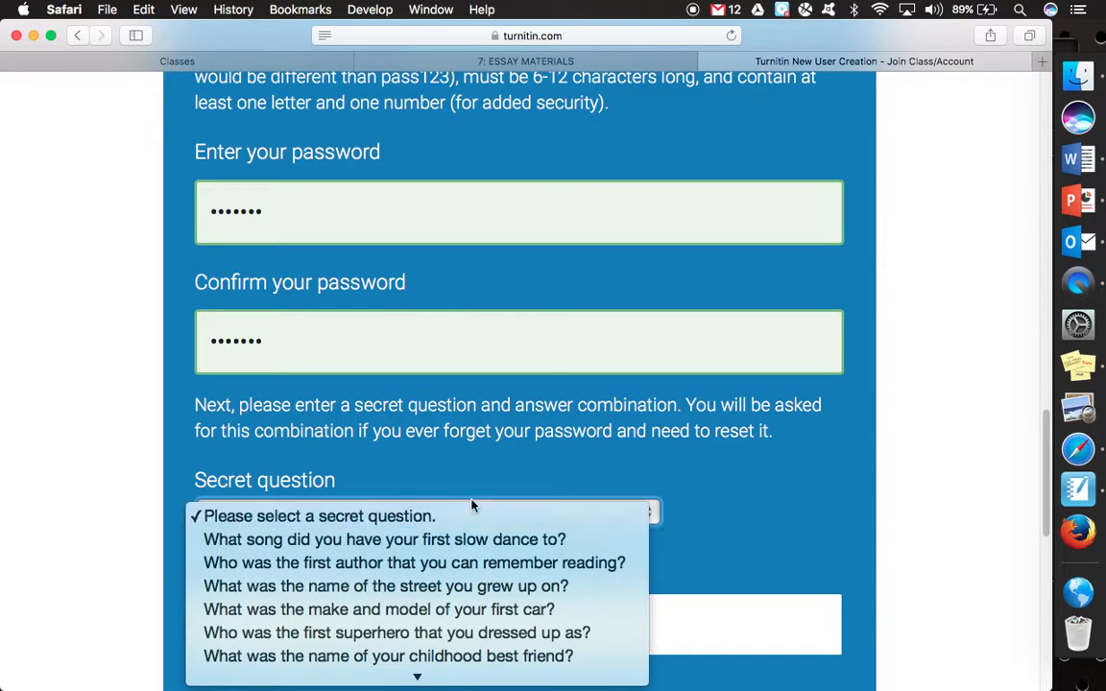
pyautogui.moveTo(774, 534)
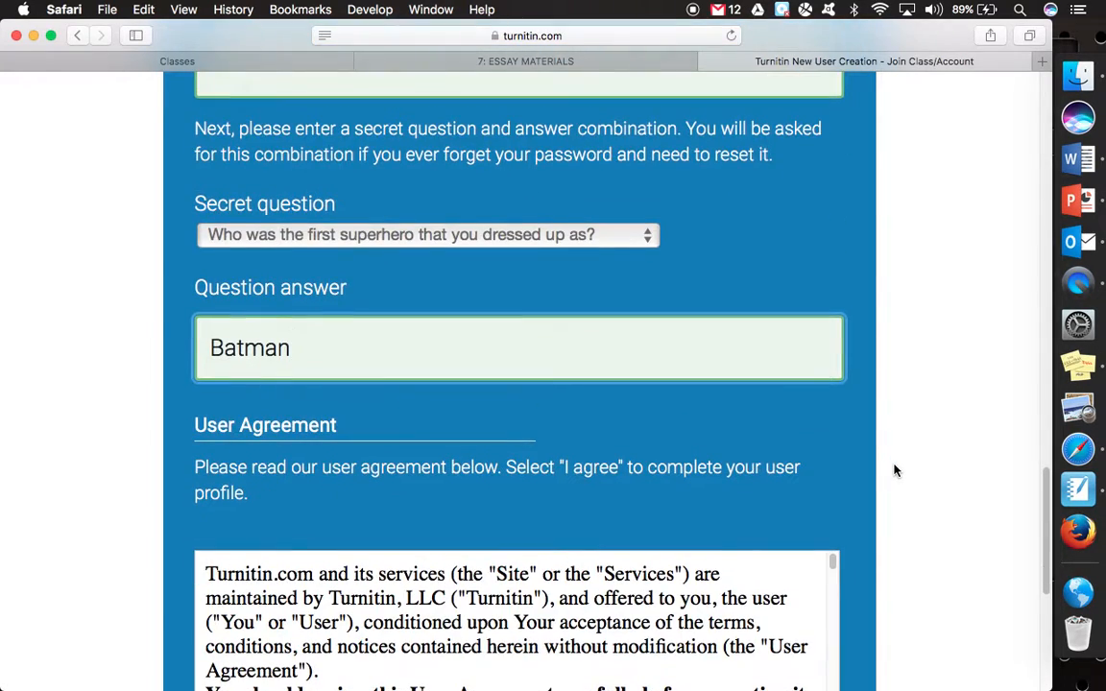
pyautogui.scroll(-3)
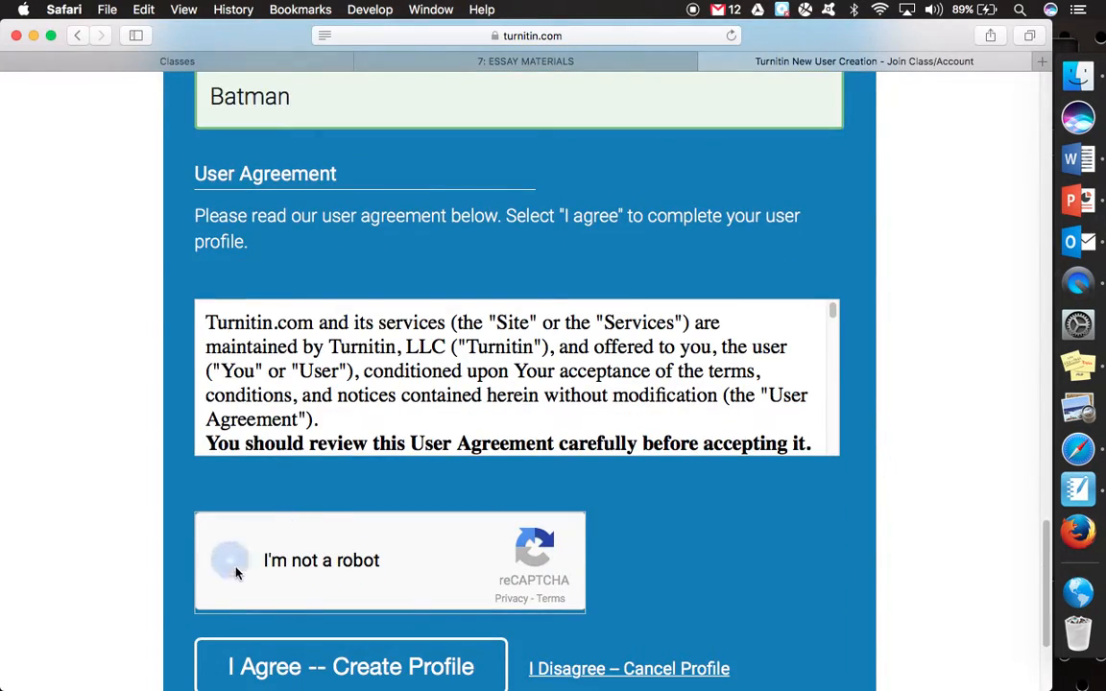
# - Pass reCAPTCHA, agree to create the profile, and decline Safari's save-password prompt
pyautogui.click(234, 561)
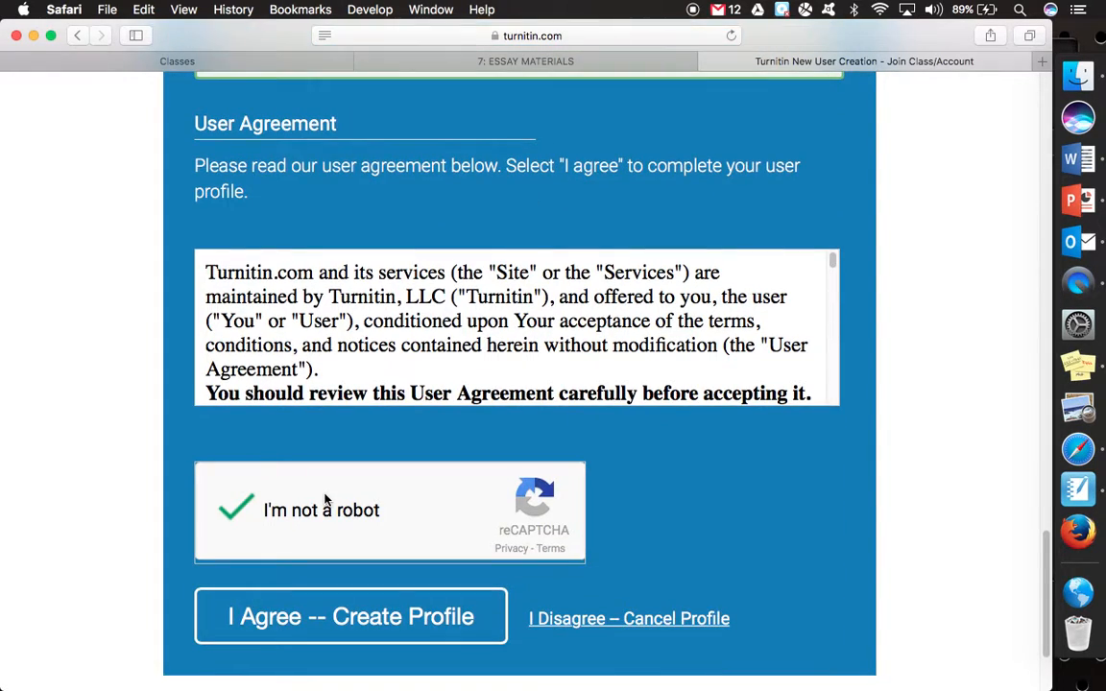
pyautogui.click(350, 617)
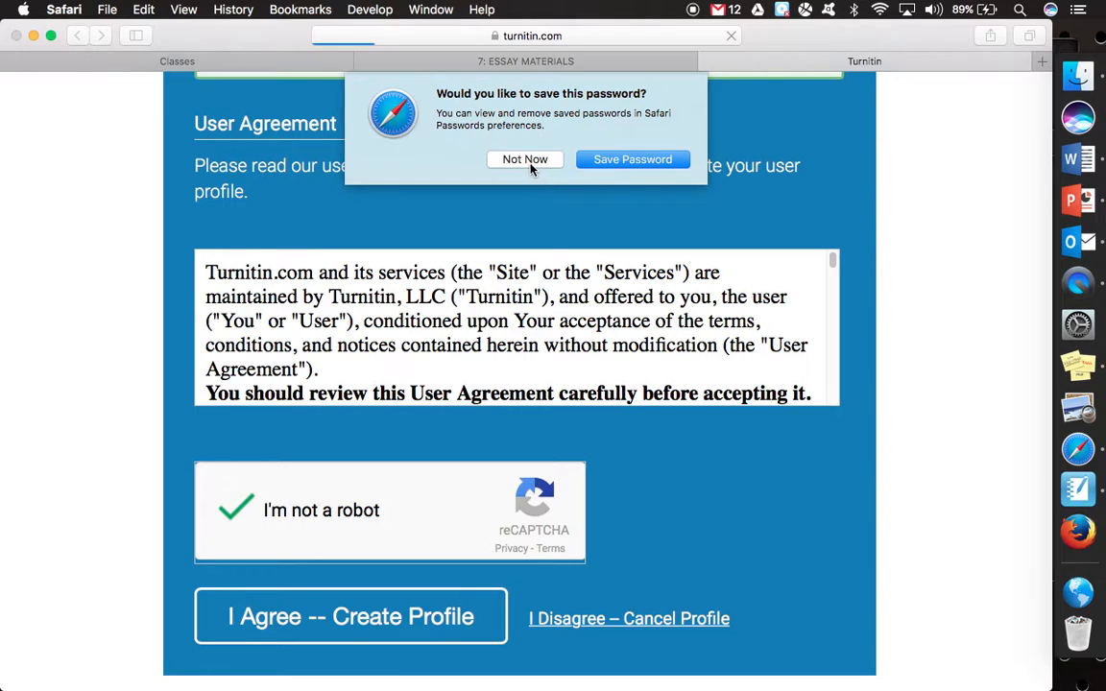
pyautogui.click(525, 159)
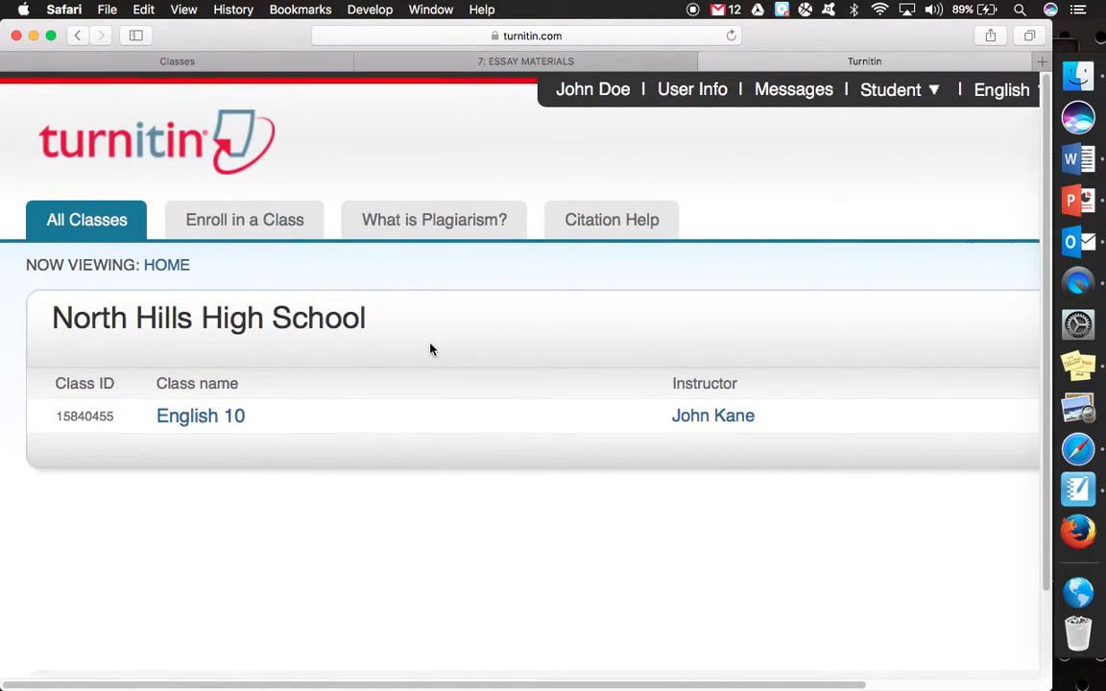
pyautogui.moveTo(269, 278)
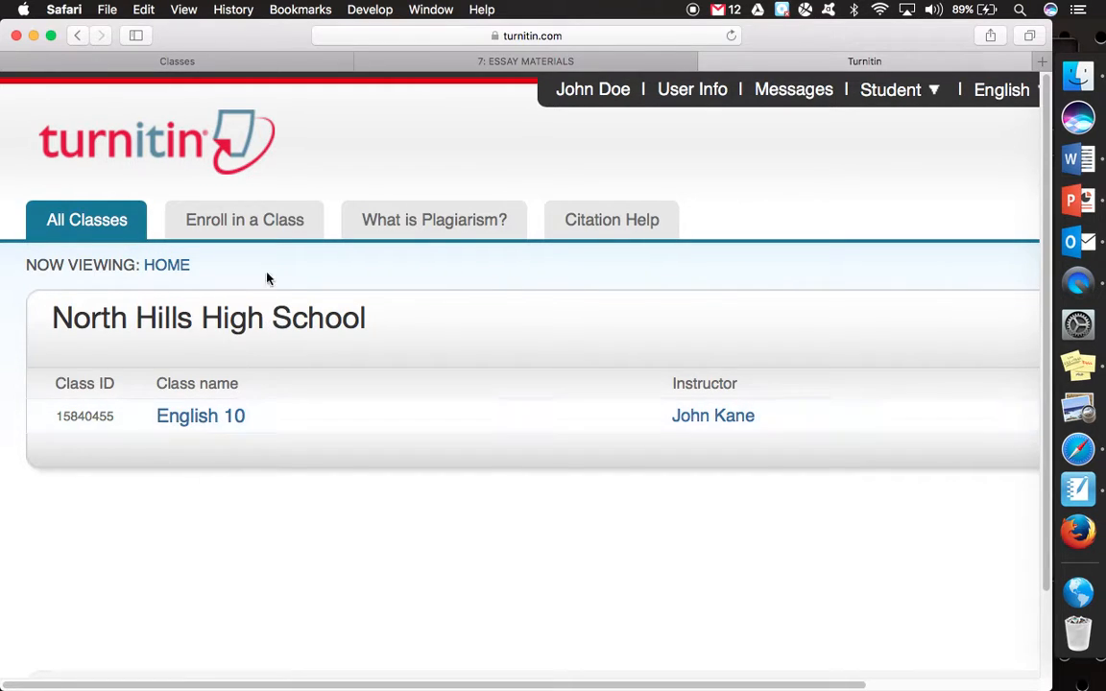
# - From the Enroll in a Class tab, enter English 10 and reach its assignment inbox
pyautogui.click(244, 219)
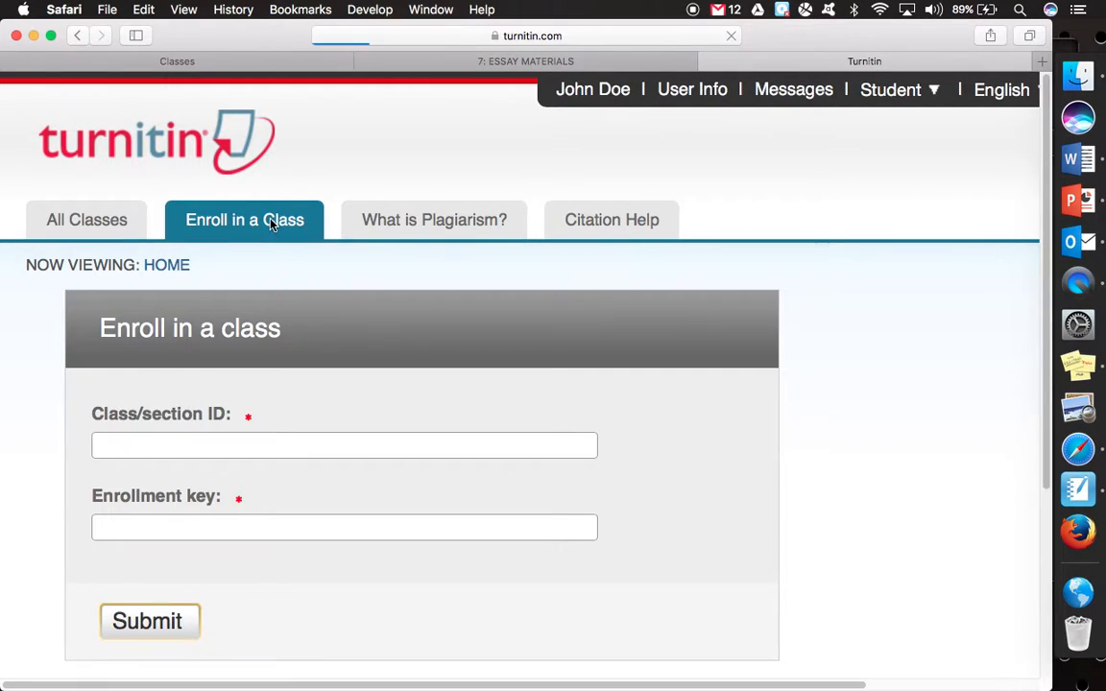
pyautogui.scroll(-3)
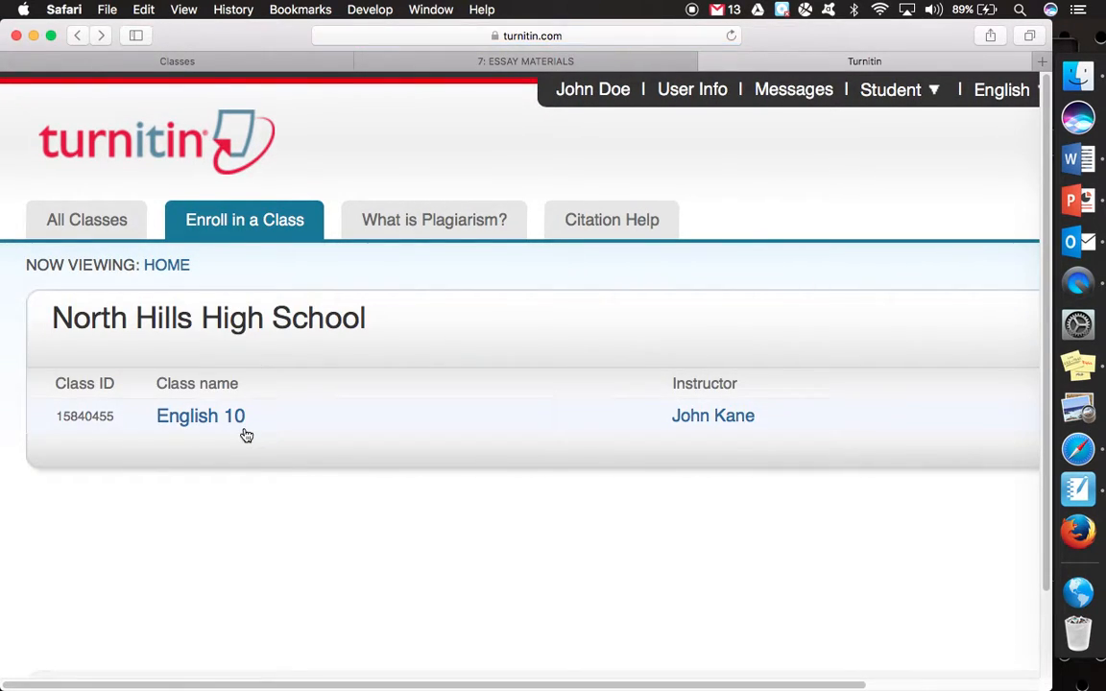
pyautogui.click(199, 416)
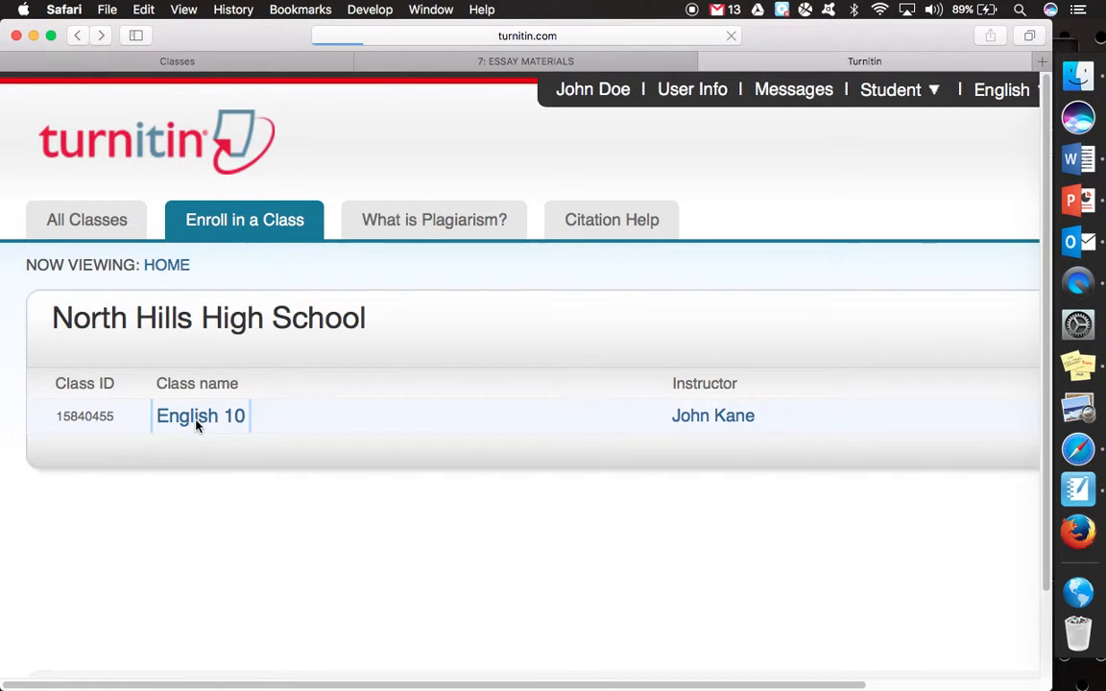
pyautogui.click(200, 414)
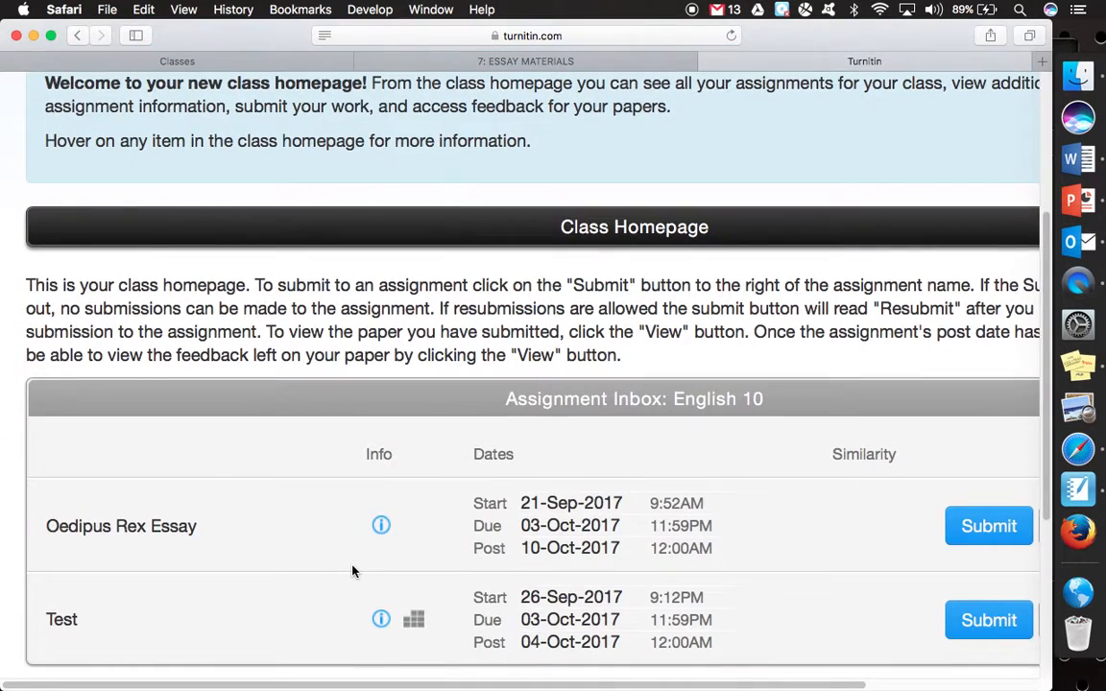
pyautogui.scroll(-3)
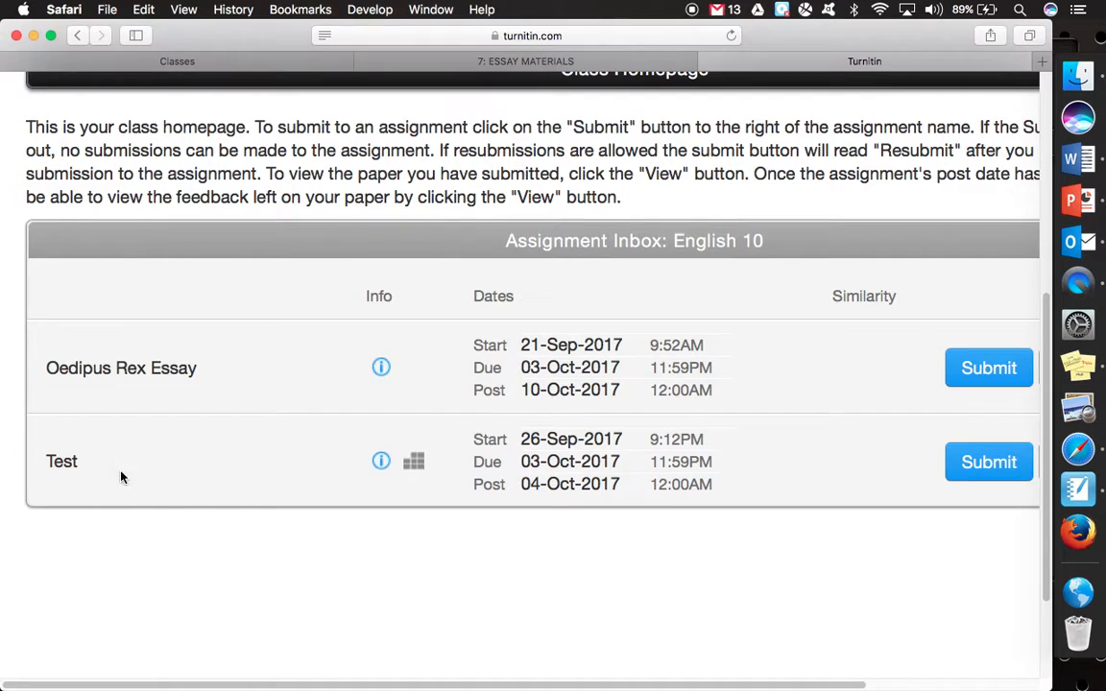
pyautogui.moveTo(177, 369)
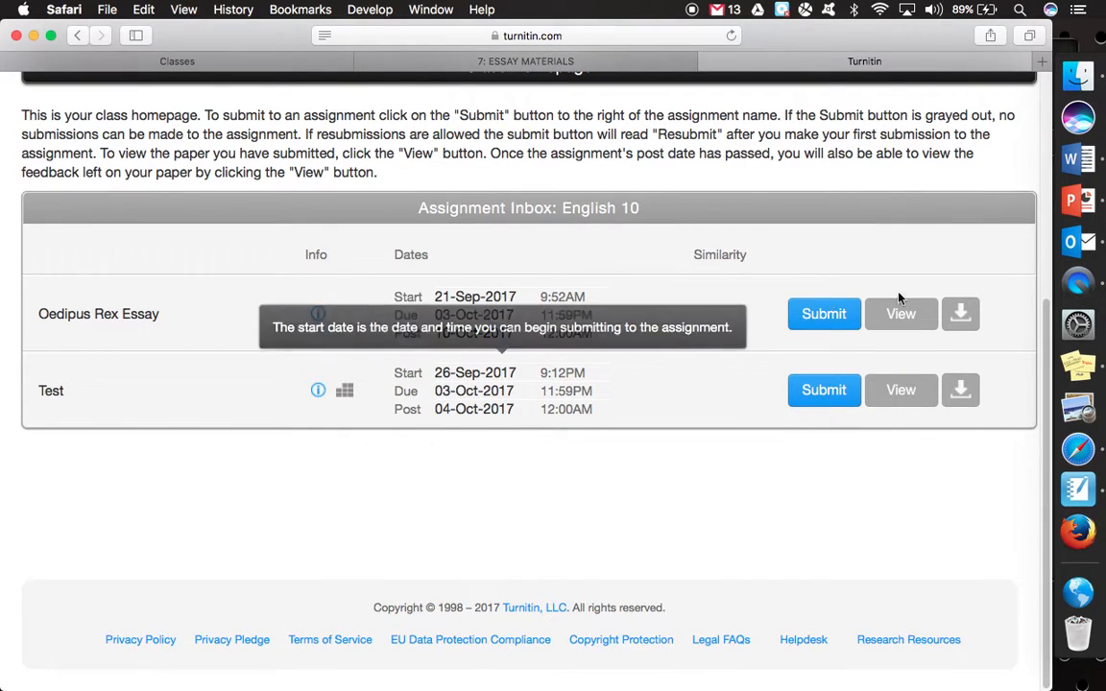
# - Start a submission for the Oedipus Rex Essay and switch it to Single File Upload
pyautogui.click(824, 315)
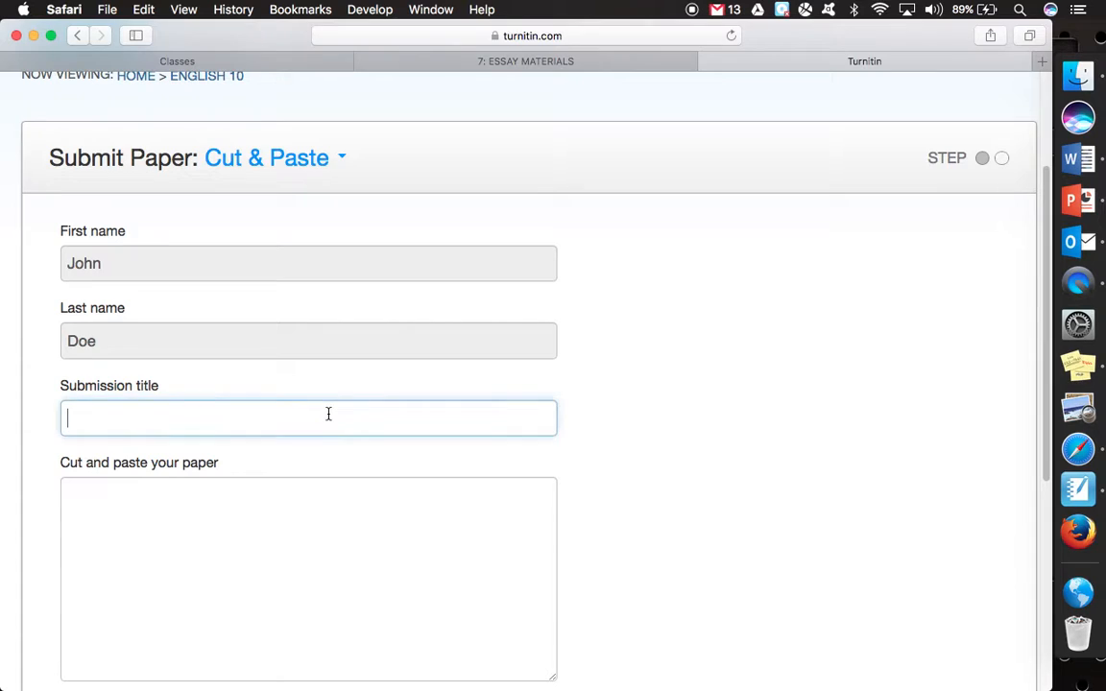
pyautogui.write('O')
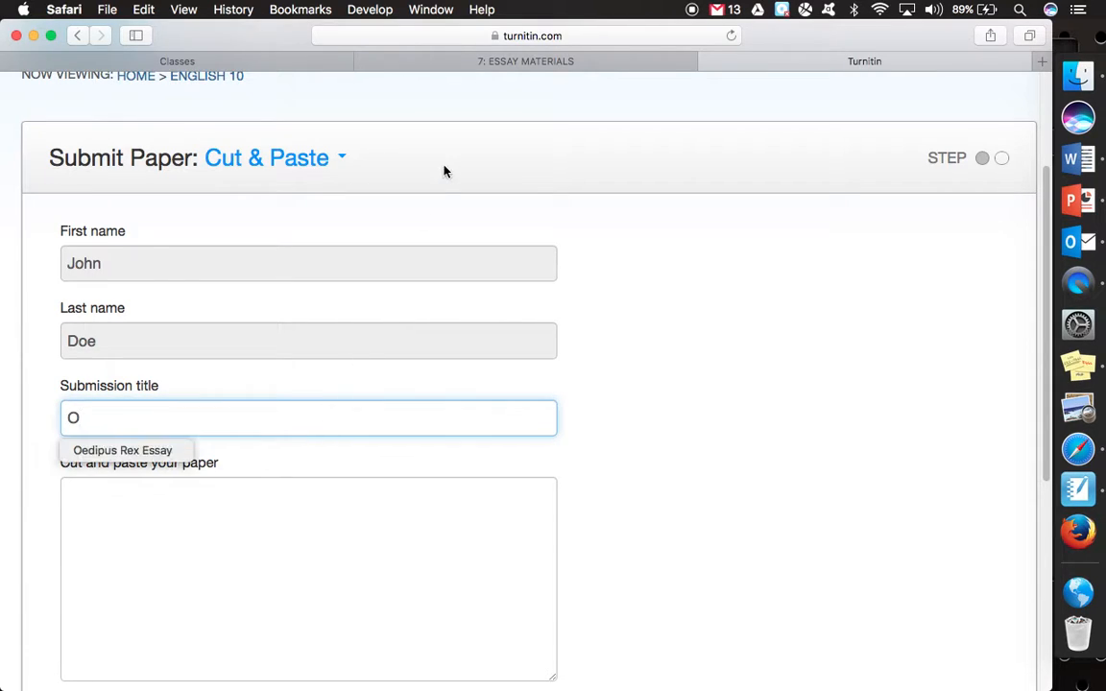
pyautogui.click(277, 158)
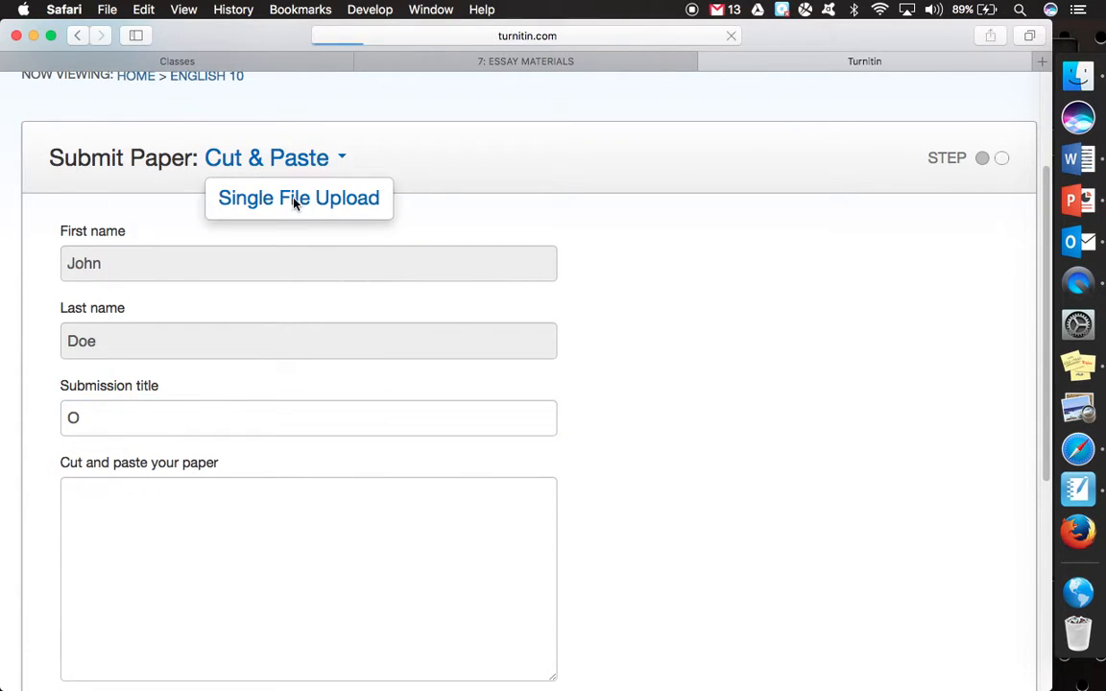
pyautogui.click(300, 198)
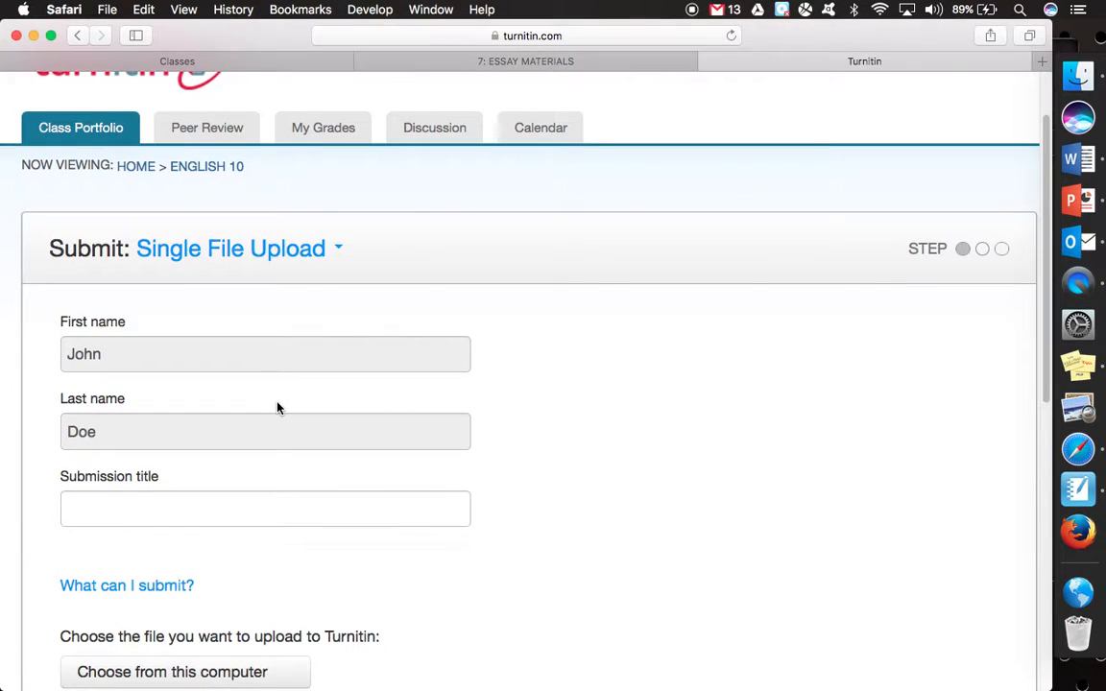
# - Title the submission Oedipus Rex Essay from the autocomplete suggestion, showing file-source options
pyautogui.write('O')
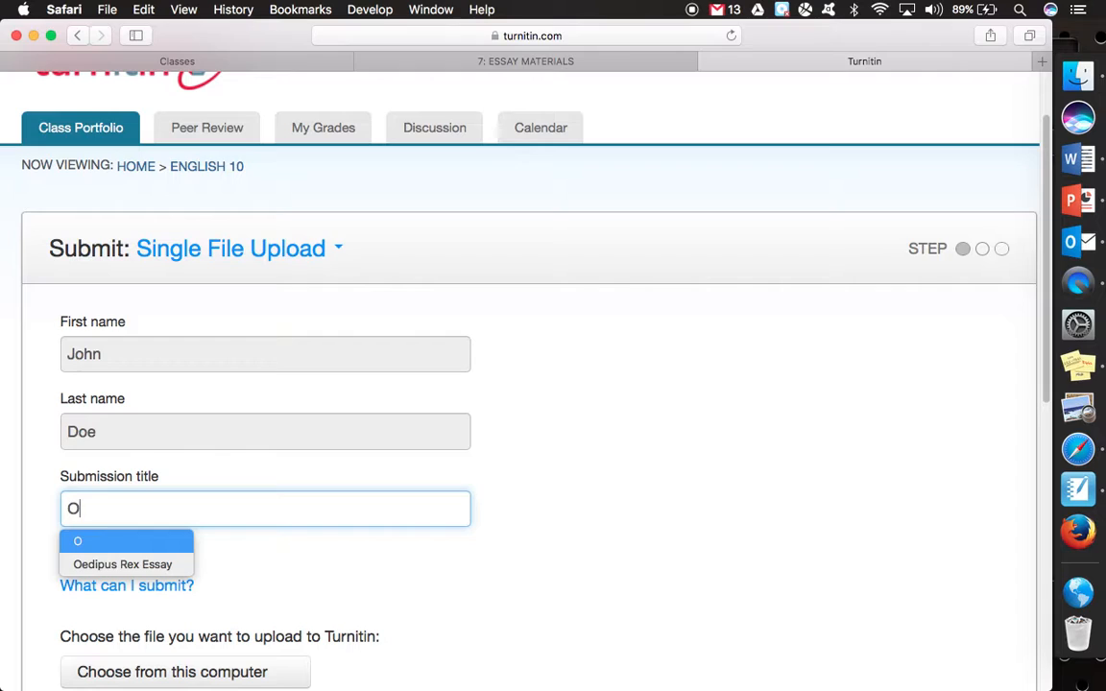
pyautogui.click(123, 564)
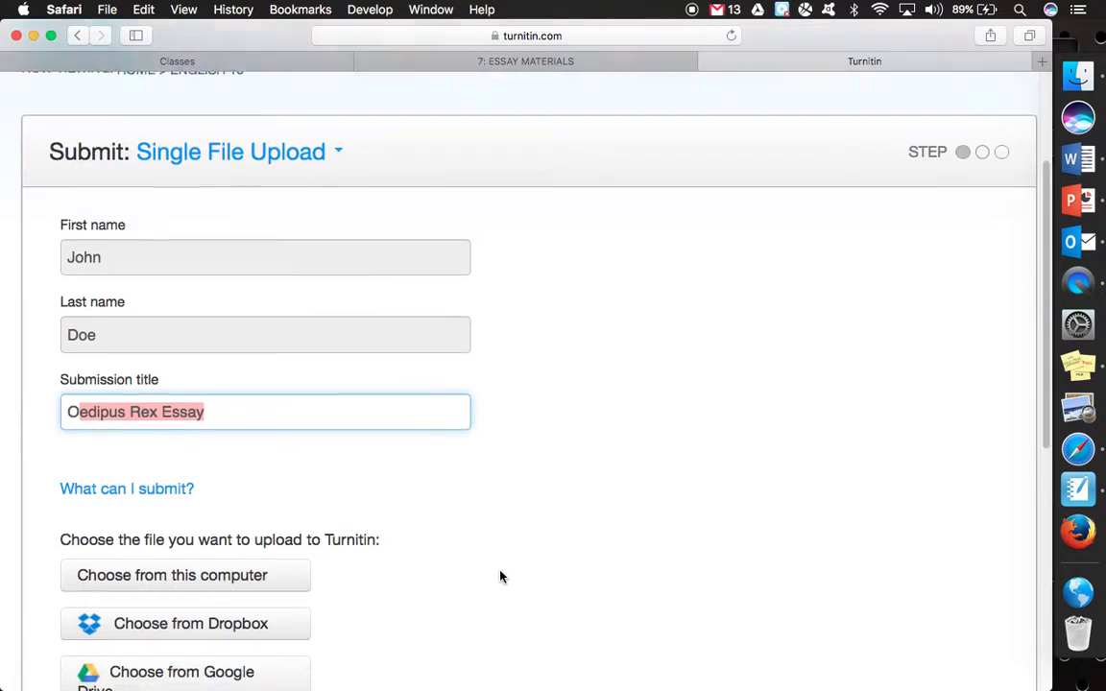
pyautogui.scroll(-3)
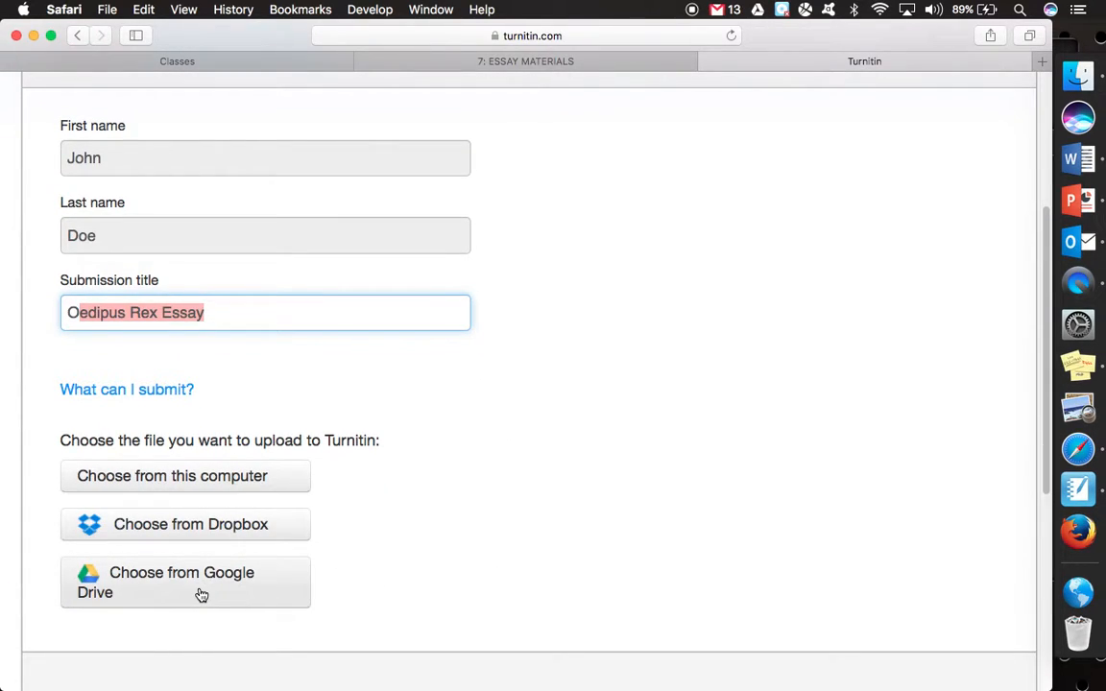
pyautogui.click(184, 583)
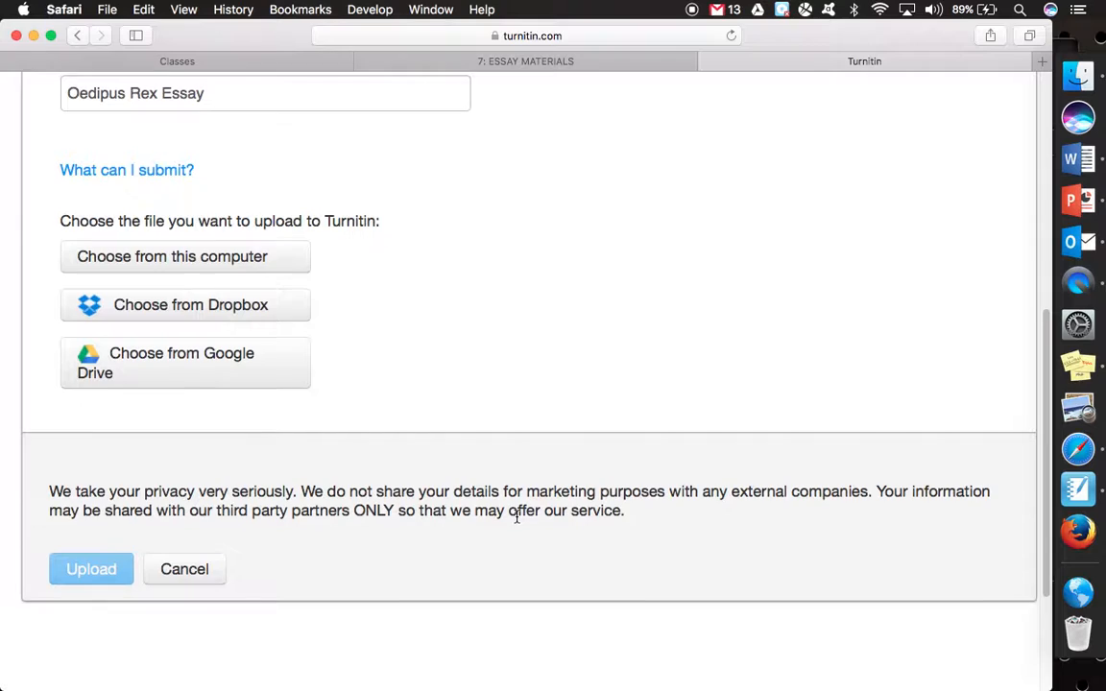
pyautogui.moveTo(405, 353)
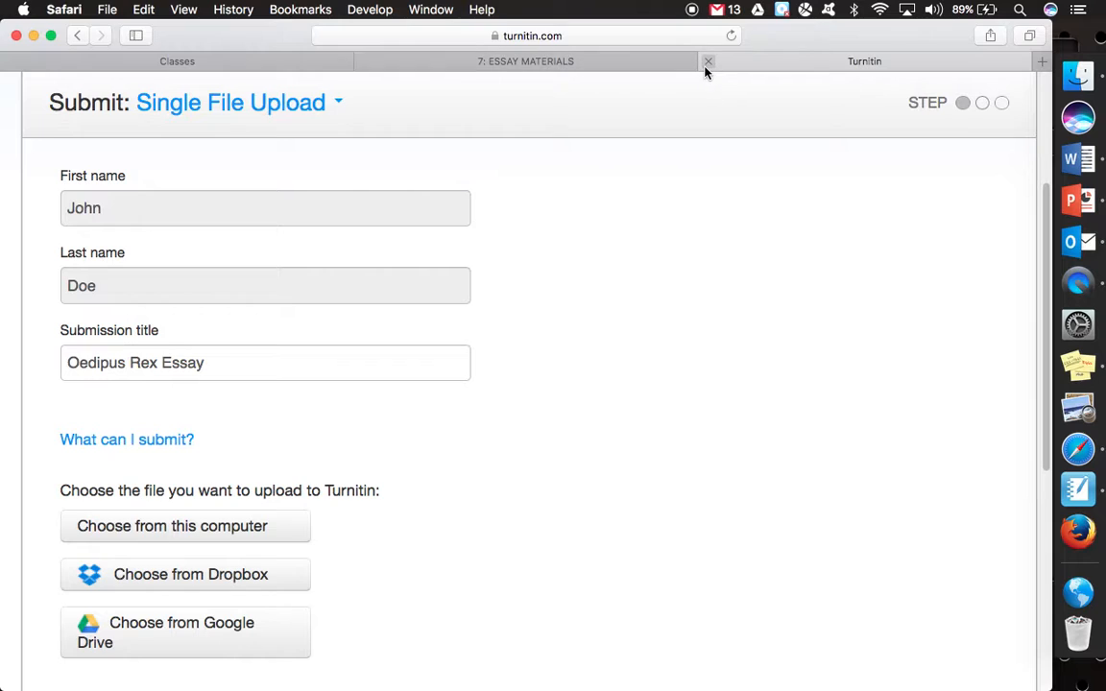
# - Close the Turnitin tab, returning to Classroom's 7: ESSAY MATERIALS page
pyautogui.click(706, 61)
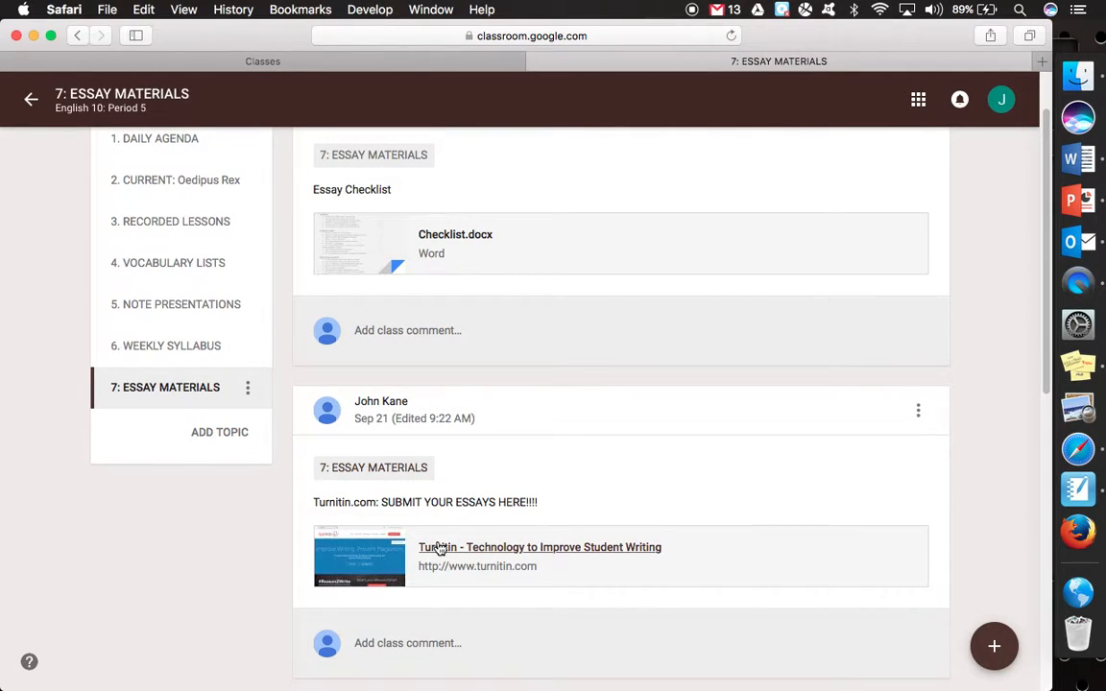
pyautogui.moveTo(759, 29)
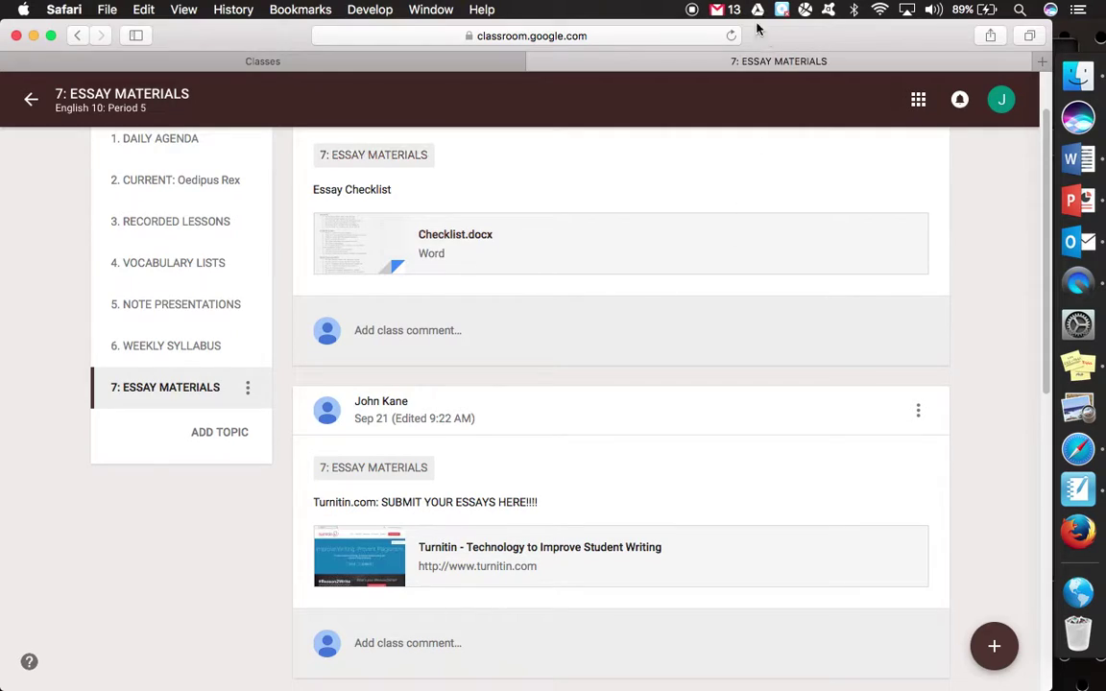